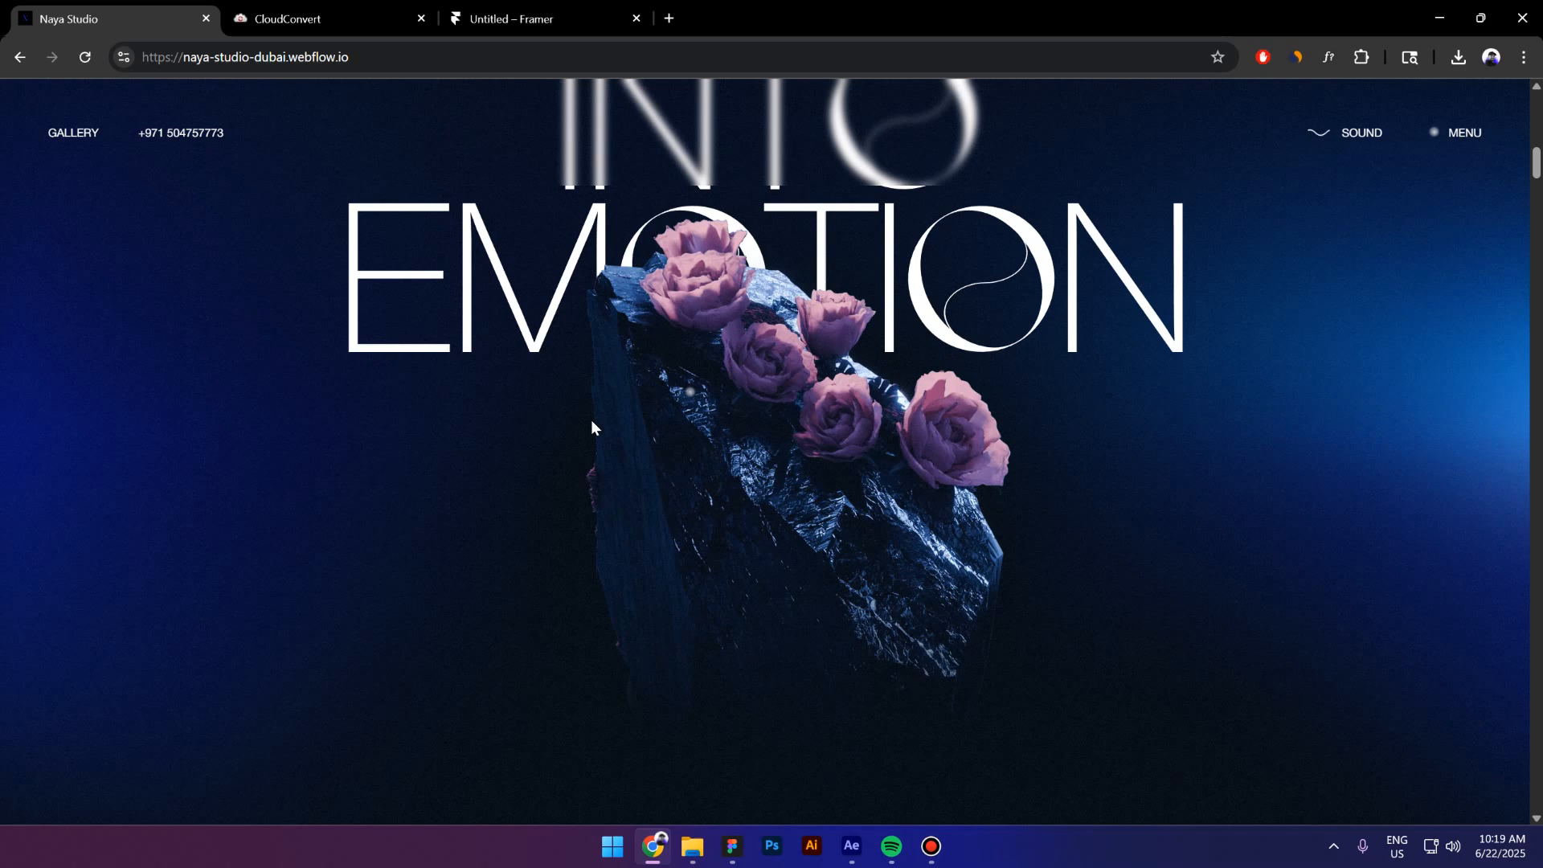
mouse_move(665, 185)
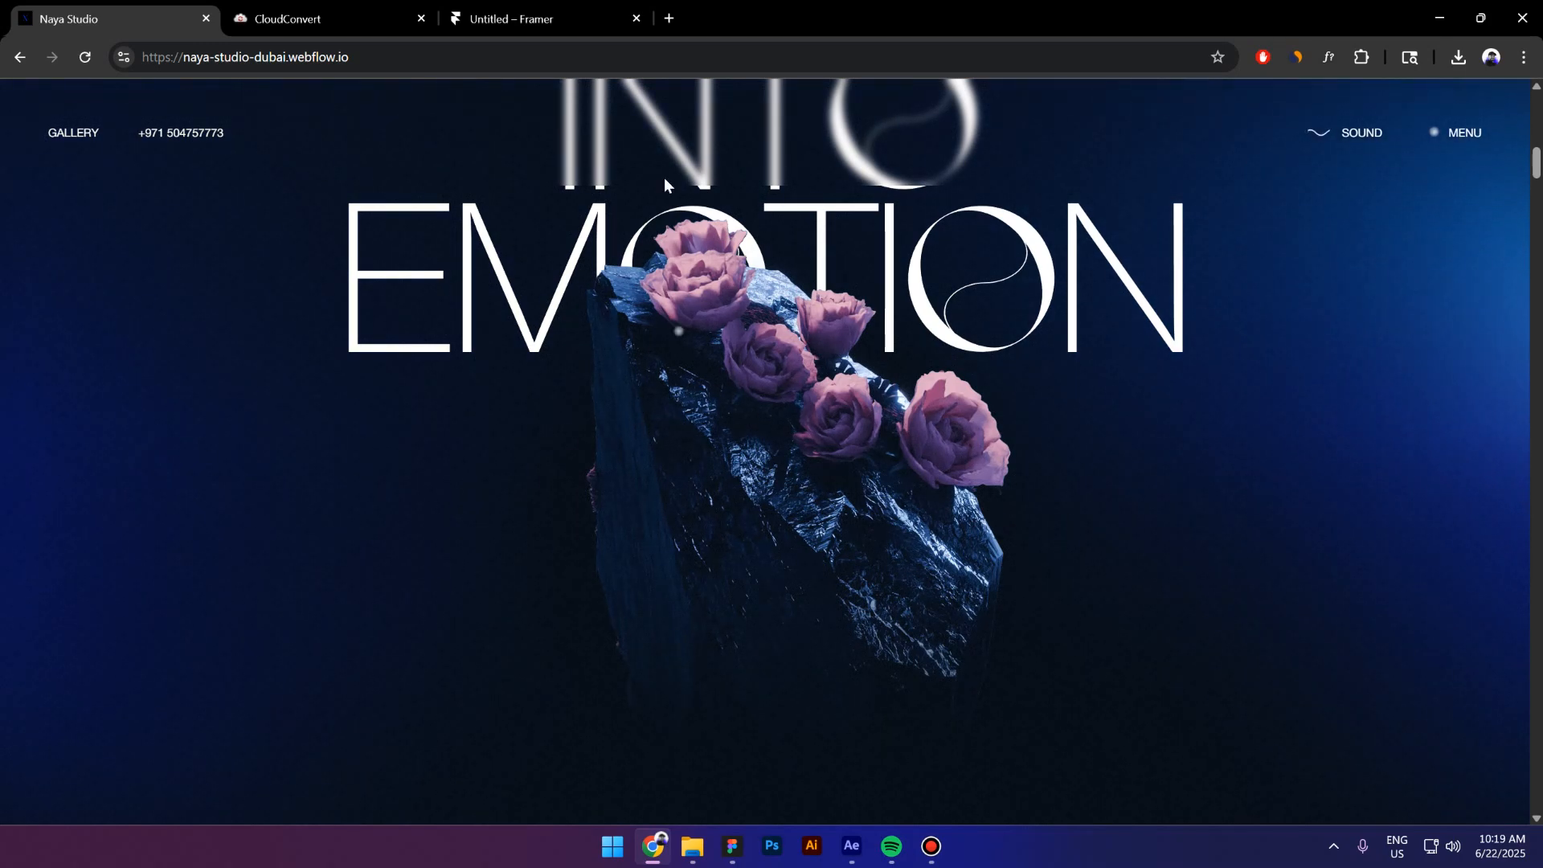
Reload the Naya Studio site to replay the hero animation and scroll down to it.
left_click(86, 58)
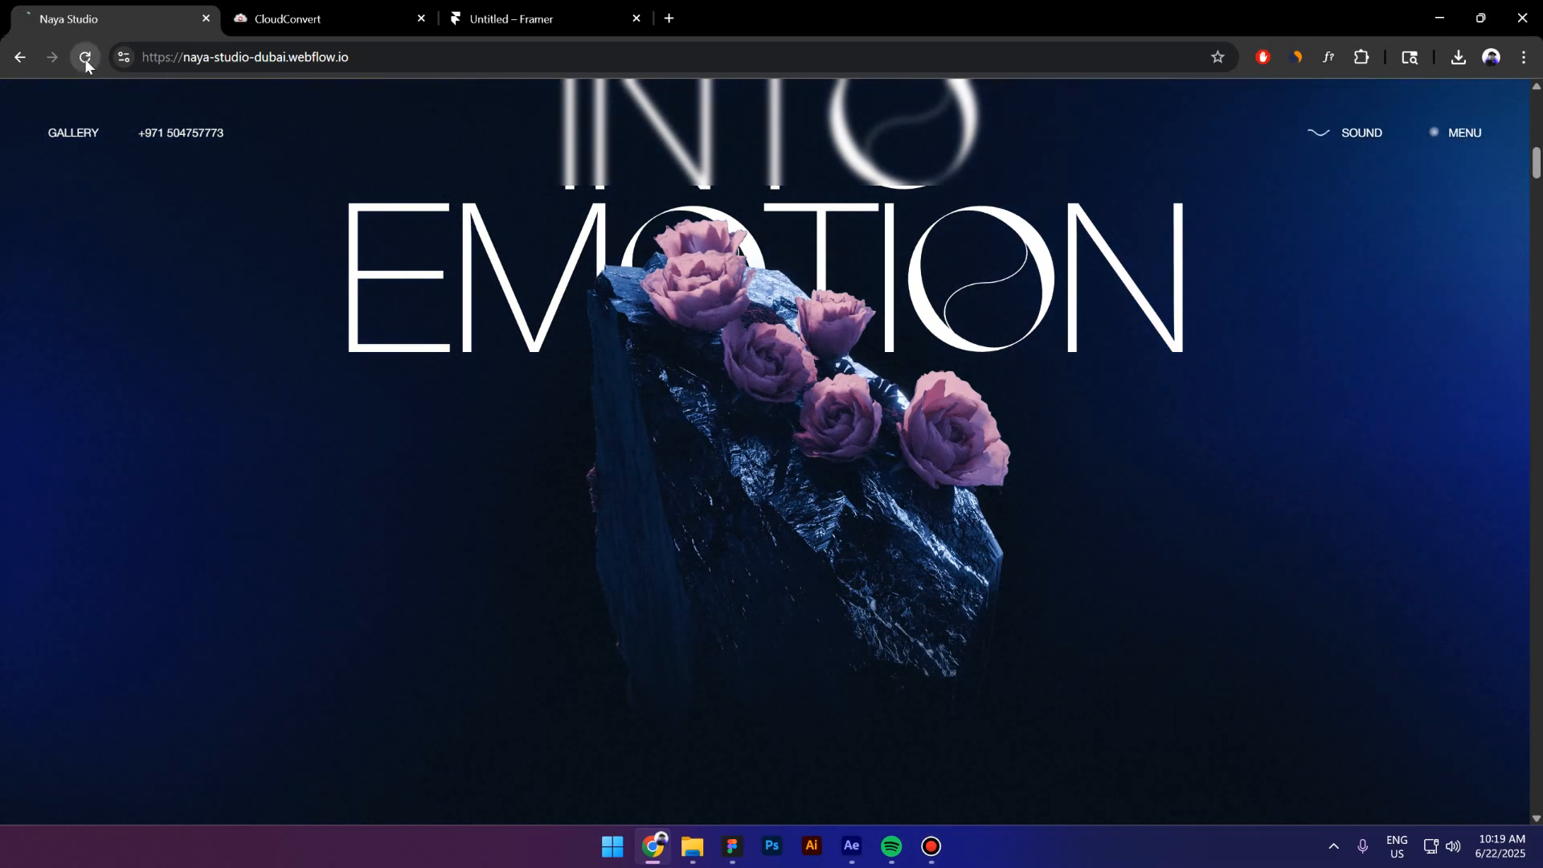
left_click(85, 57)
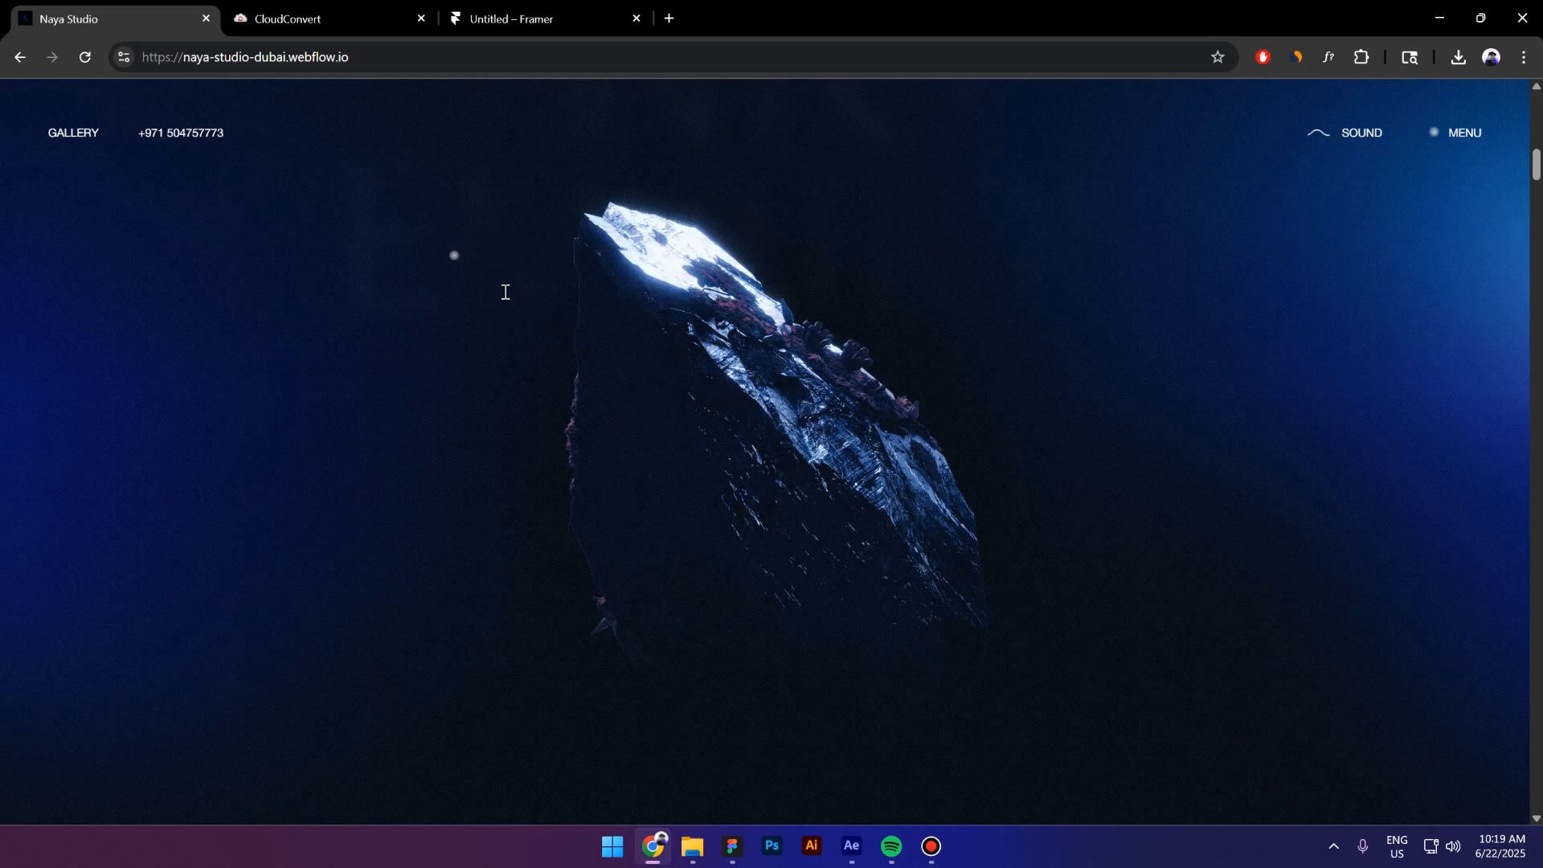
scroll("down", 3)
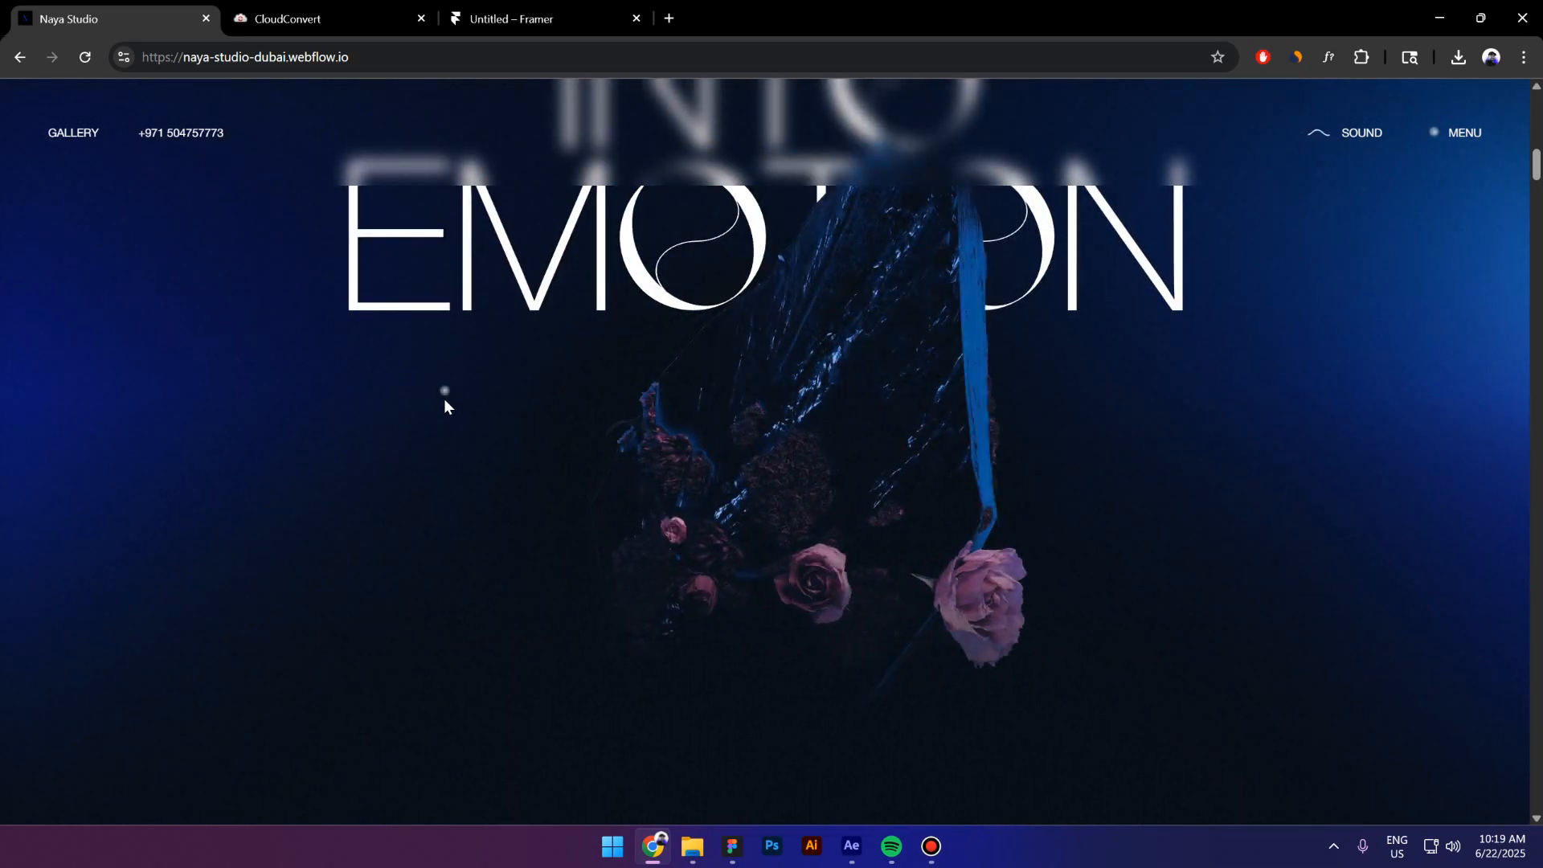
mouse_move(741, 482)
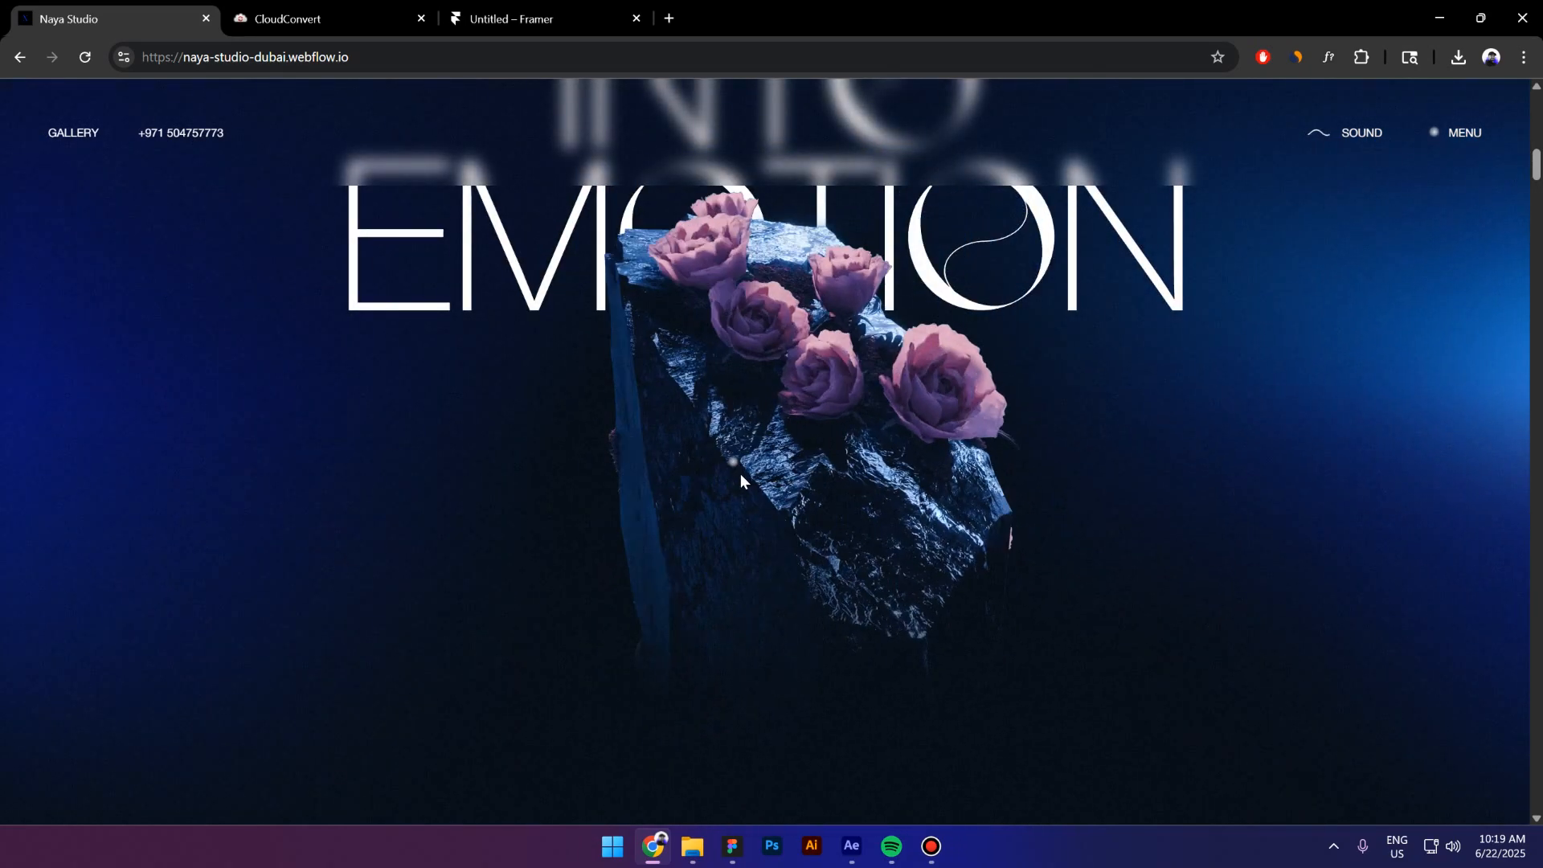
Inspect the page and expand the hero content block to expose the video element's WebM src.
right_click(741, 482)
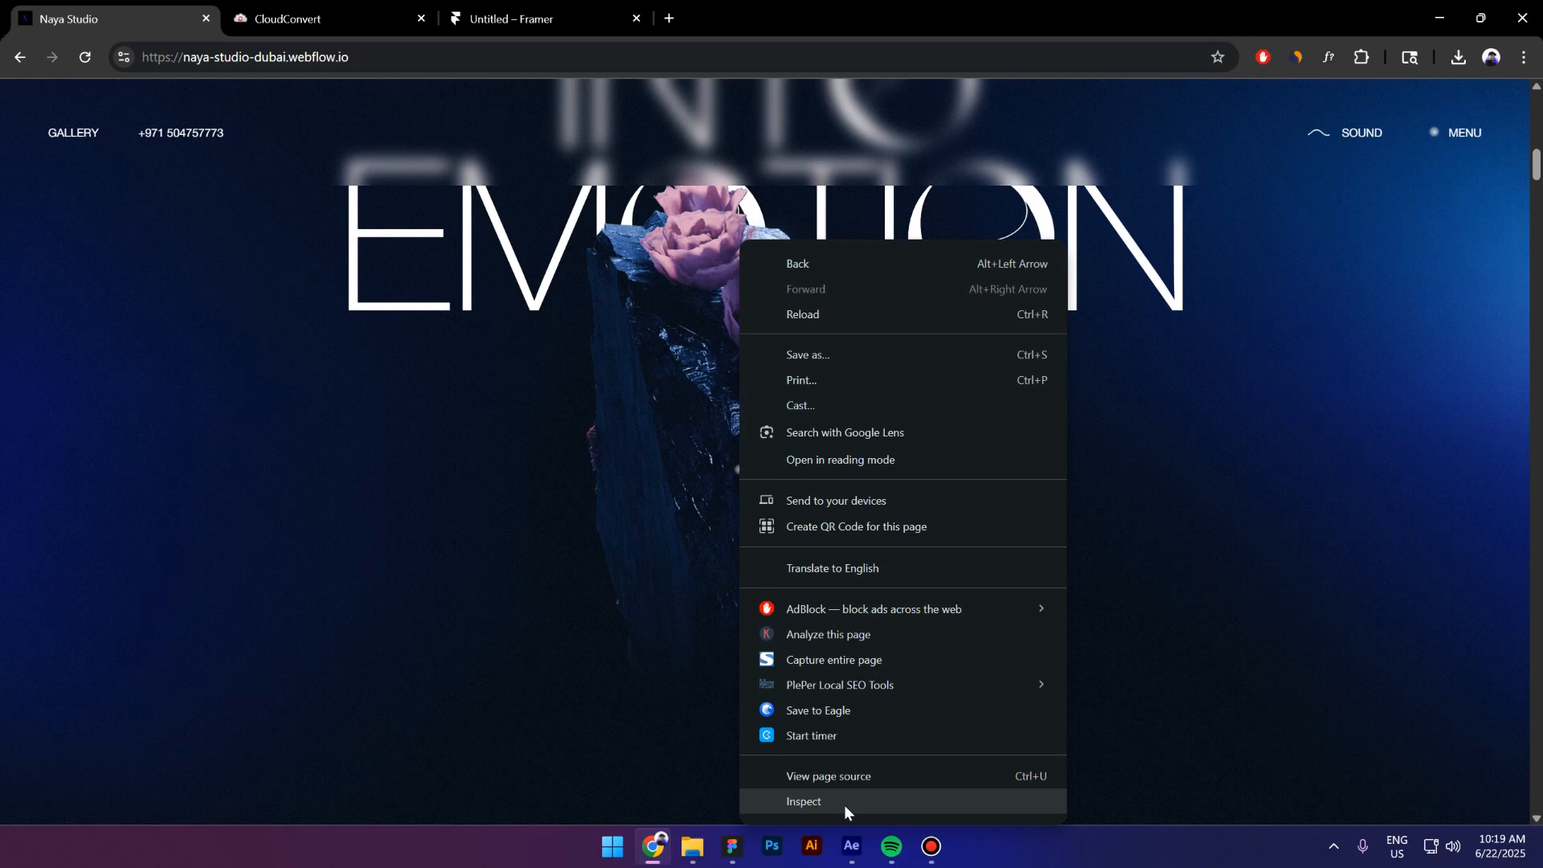
left_click(804, 801)
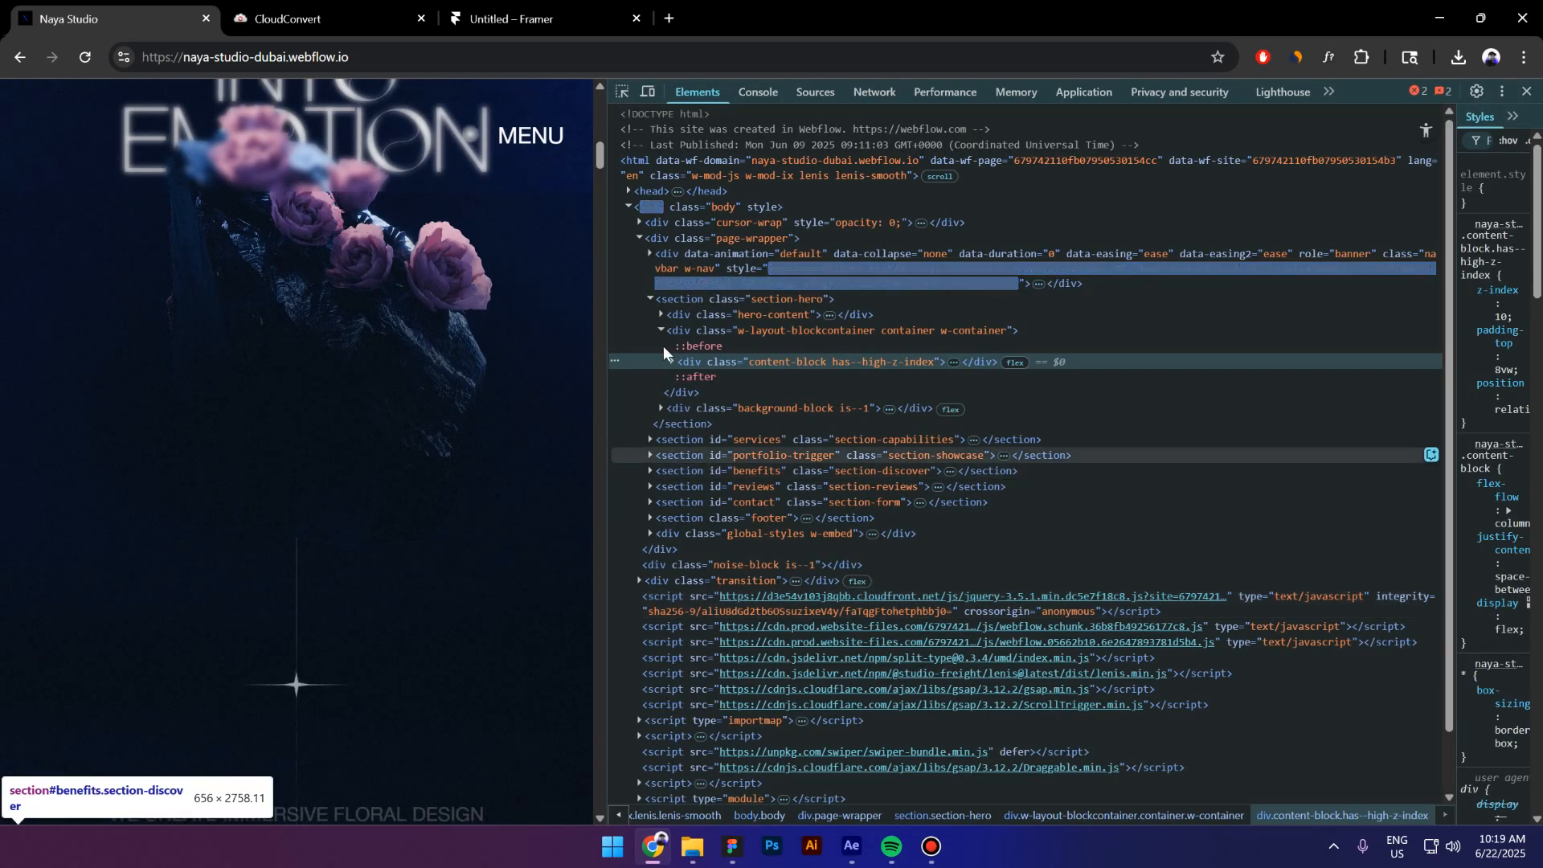
left_click(662, 361)
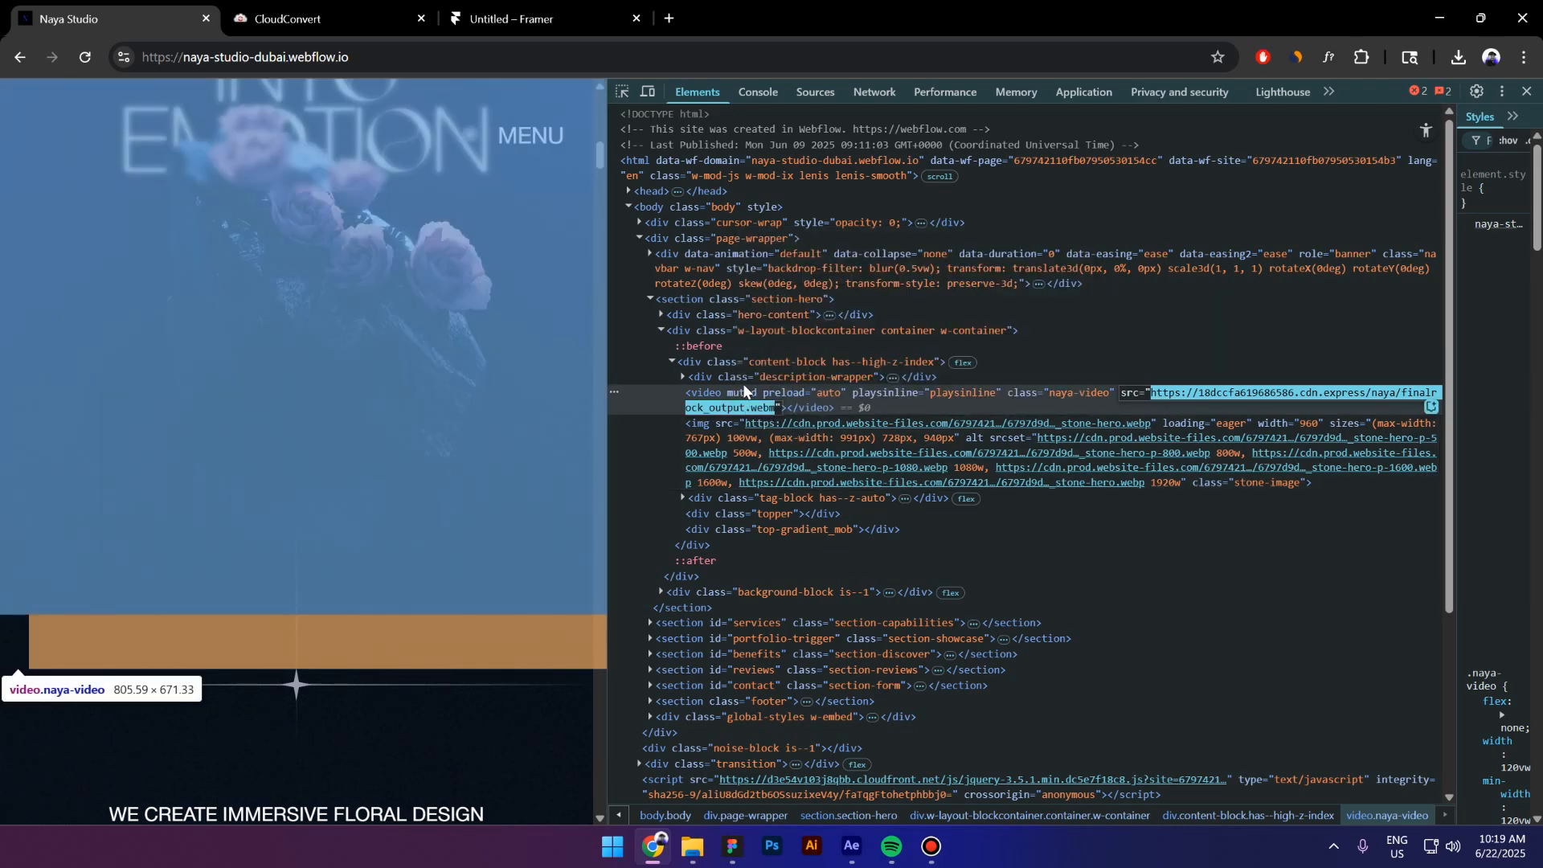
Load finalrock_output.webm from the CDN URL in a new tab and play it through.
left_click(882, 18)
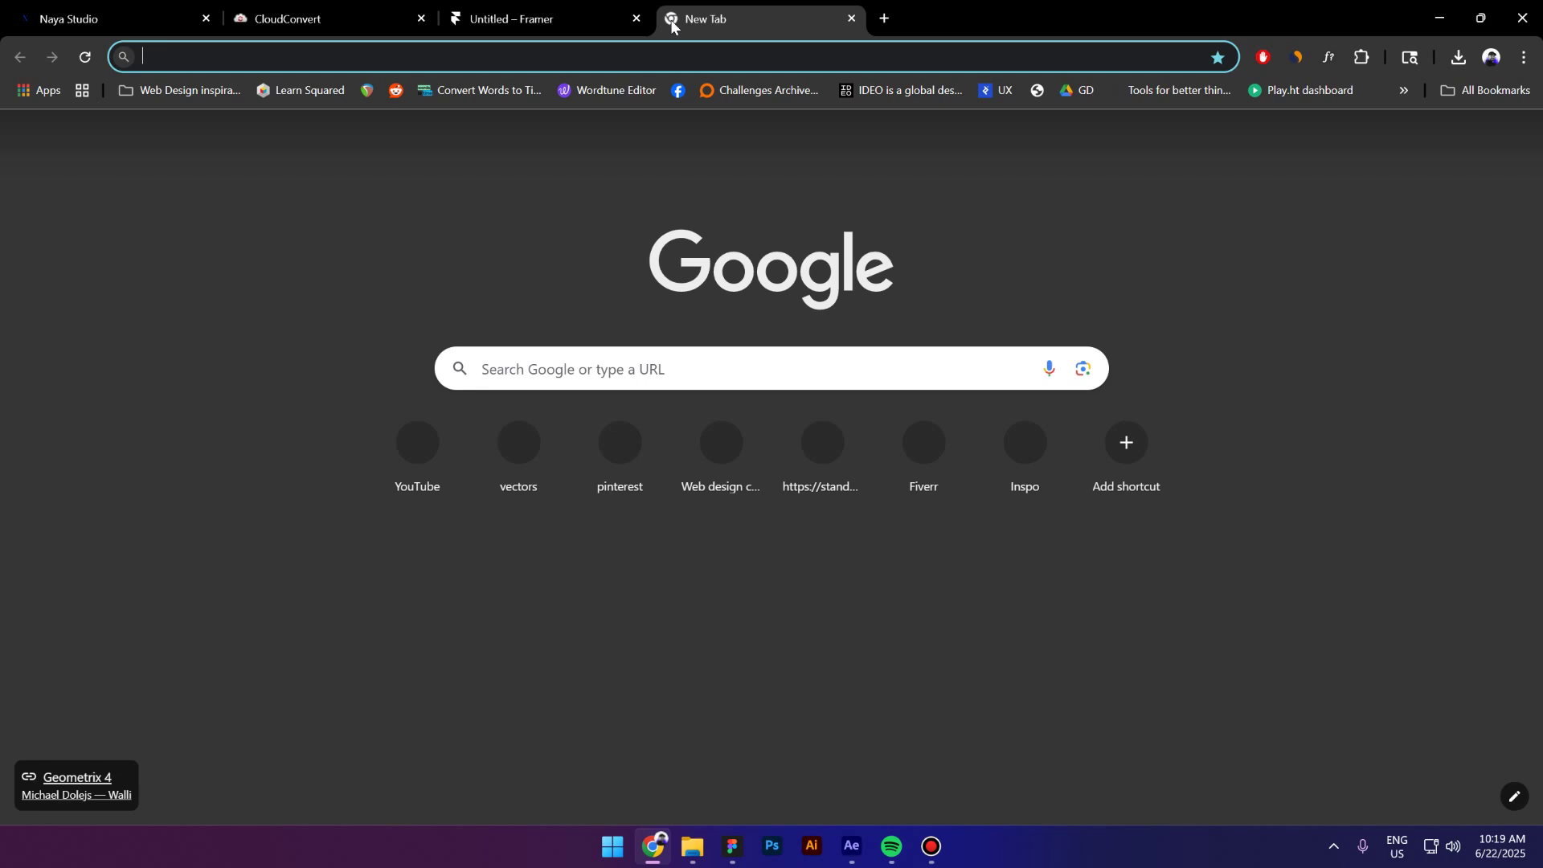
type("https://18dccfa619686586.cdn.express/naya/finalrock_output.webm")
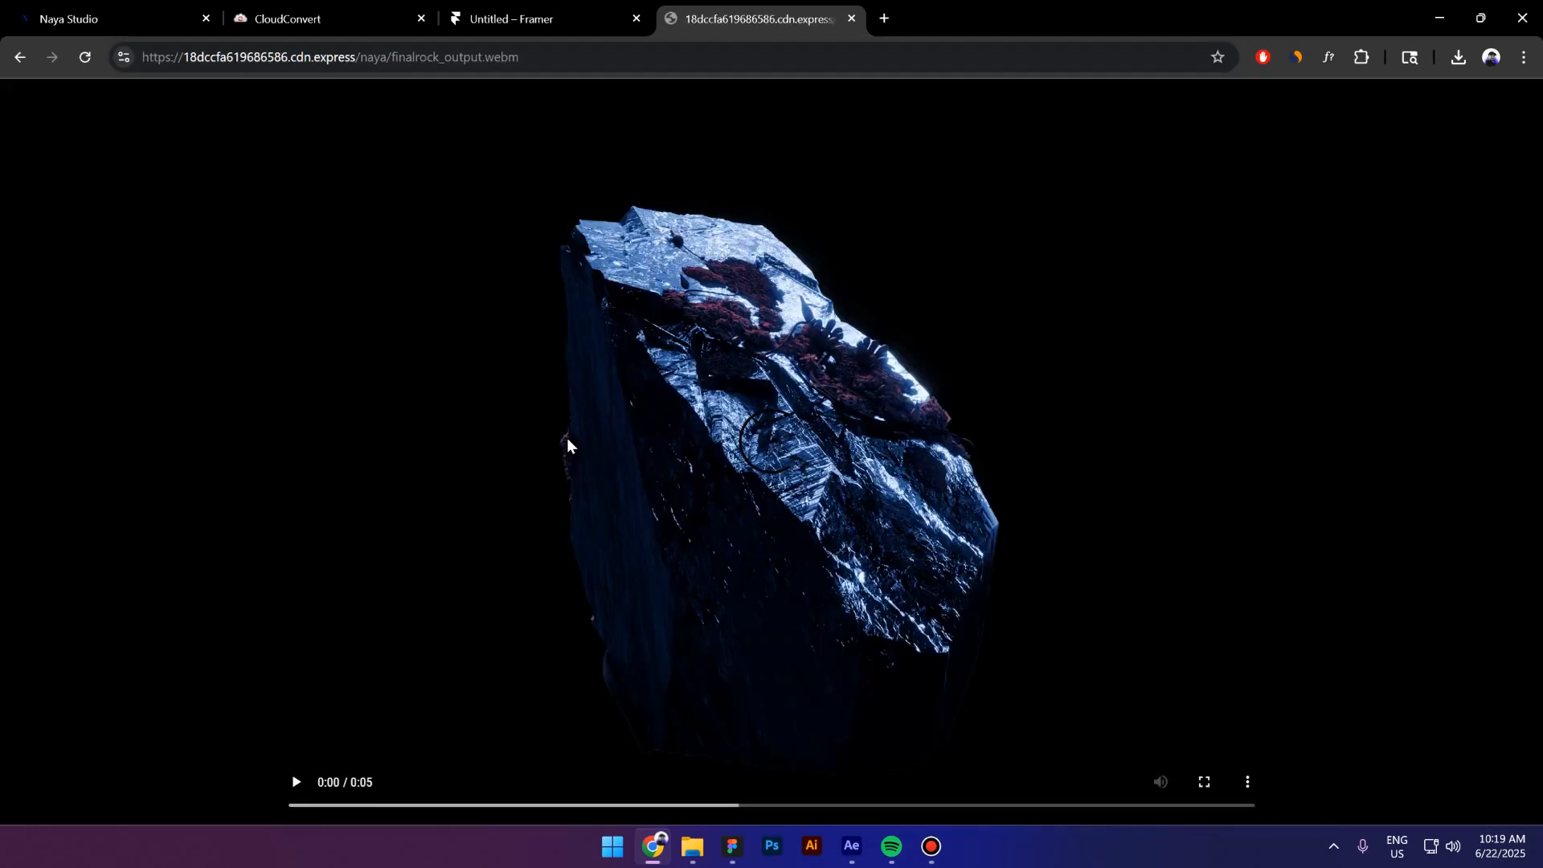
left_click(294, 781)
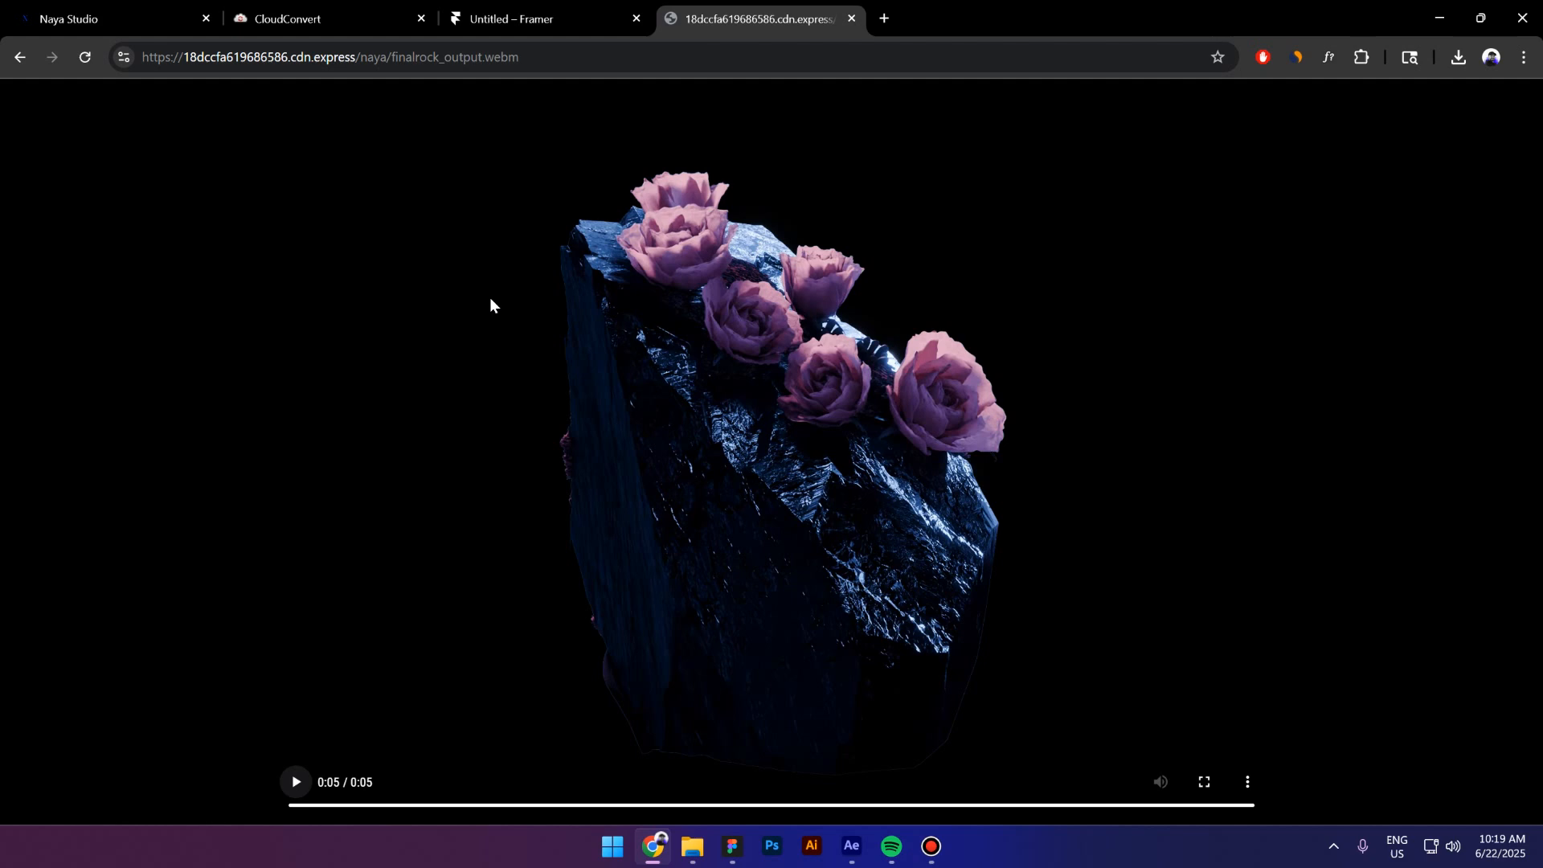
mouse_move(507, 110)
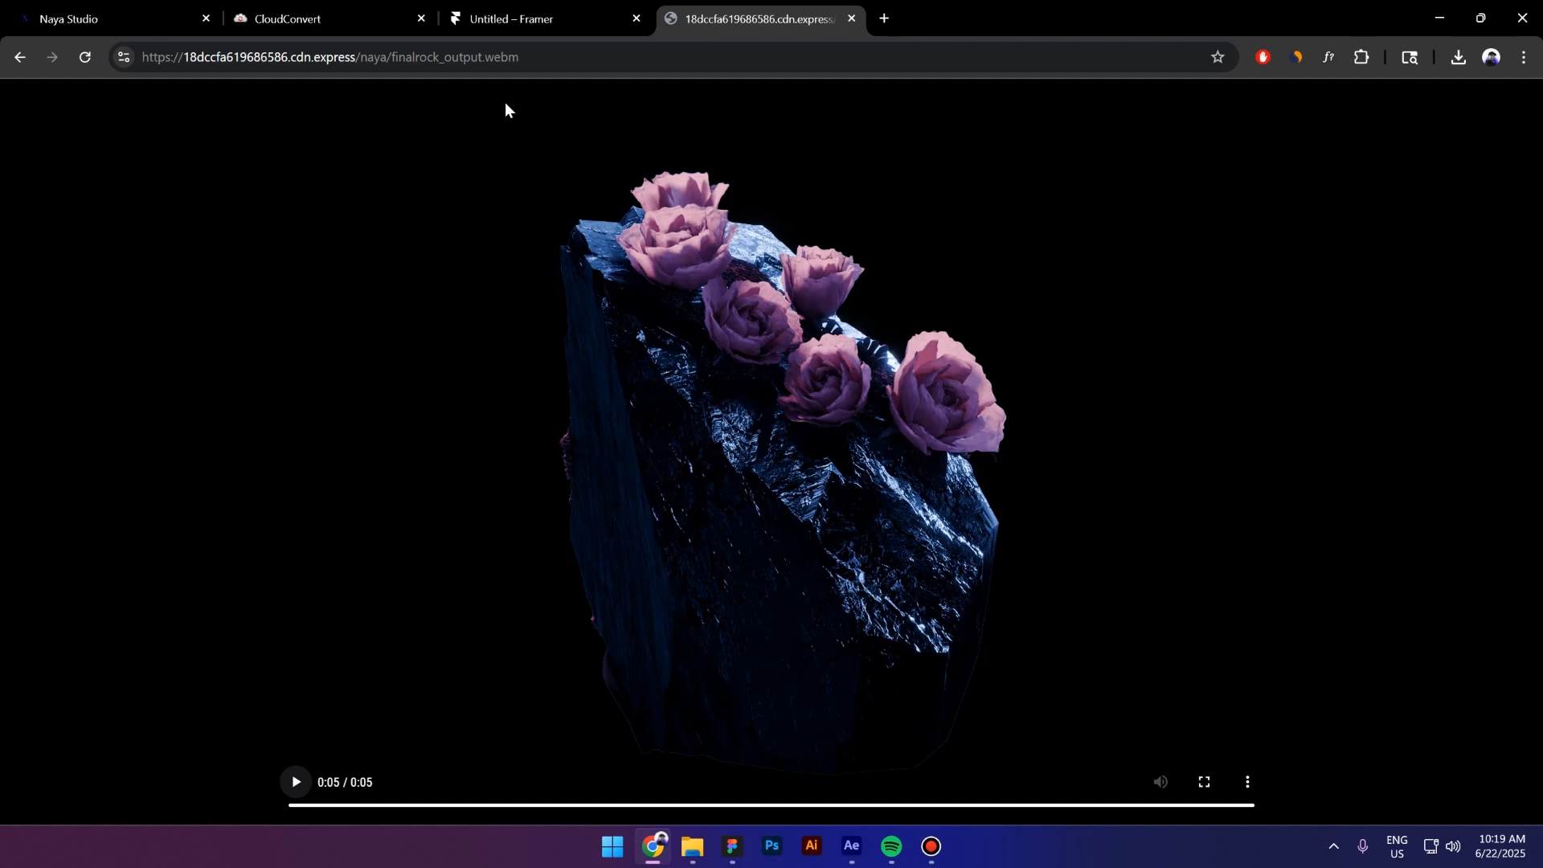
left_click(848, 846)
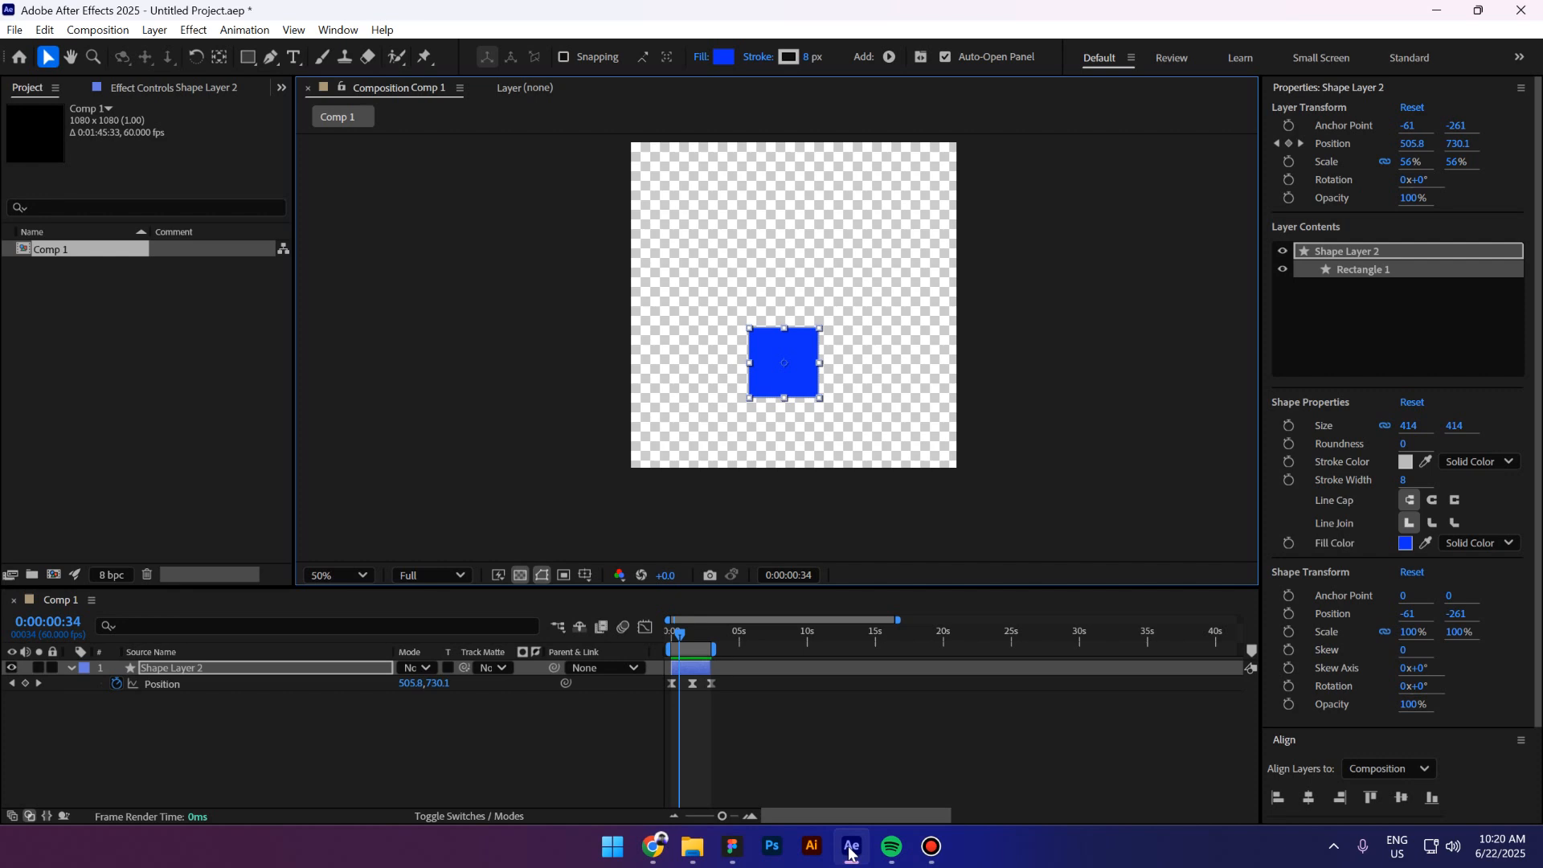
mouse_move(918, 732)
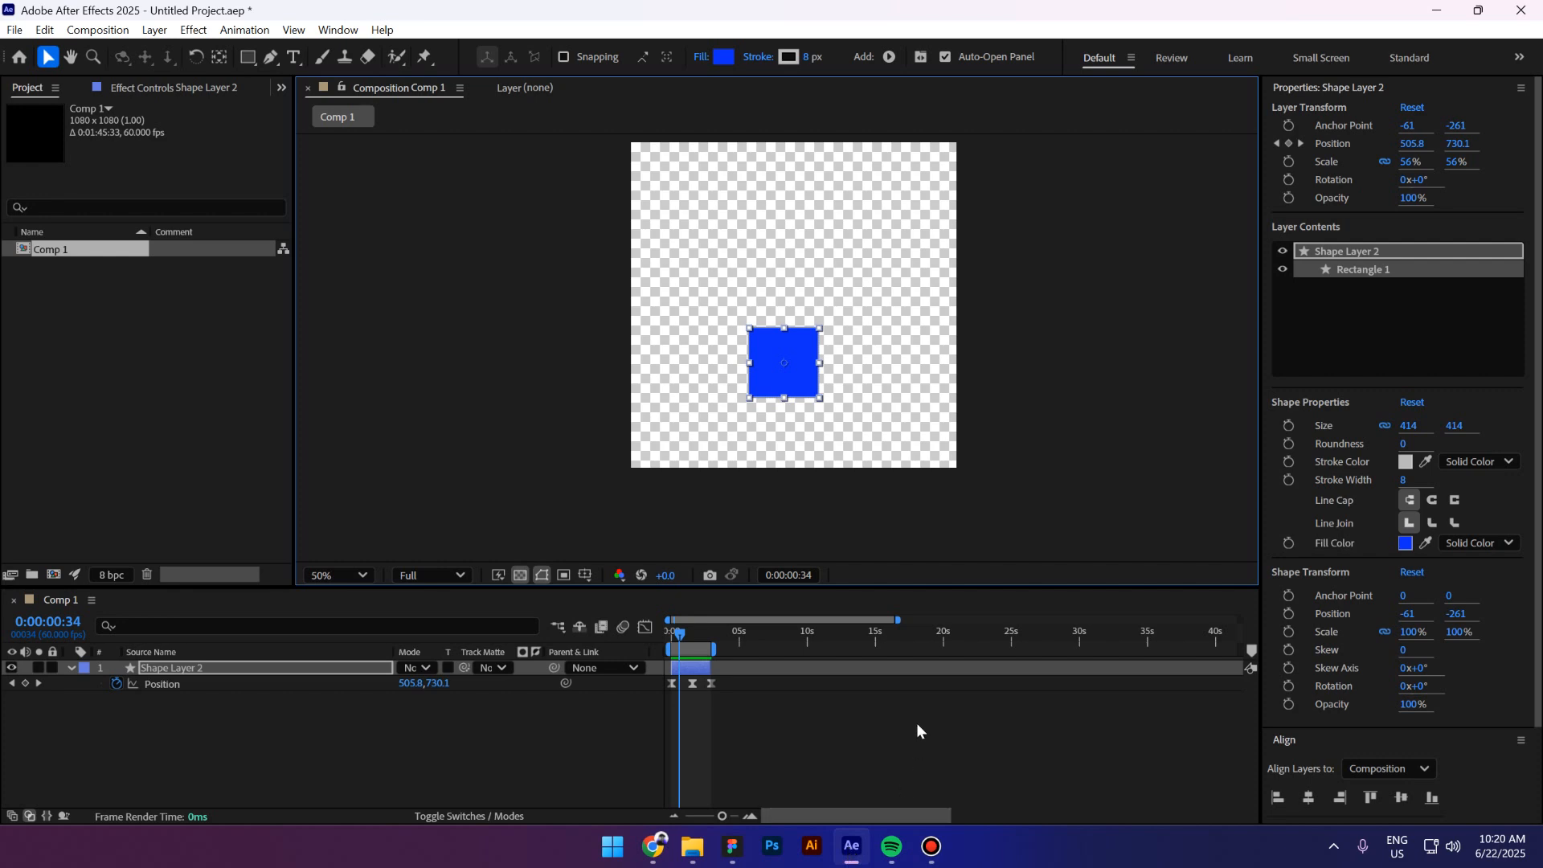
mouse_move(457, 843)
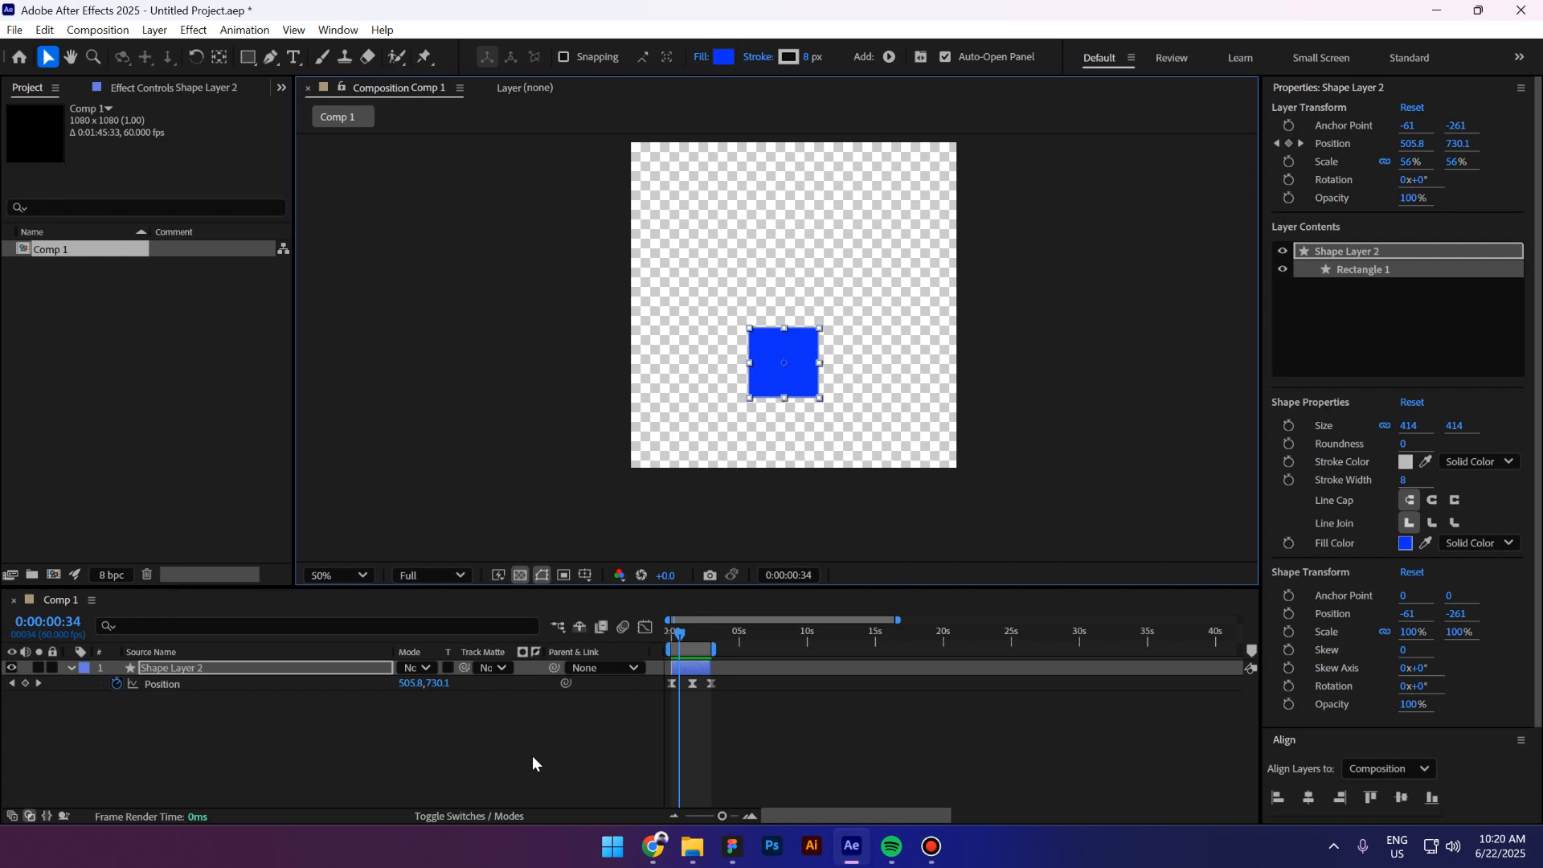
mouse_move(683, 641)
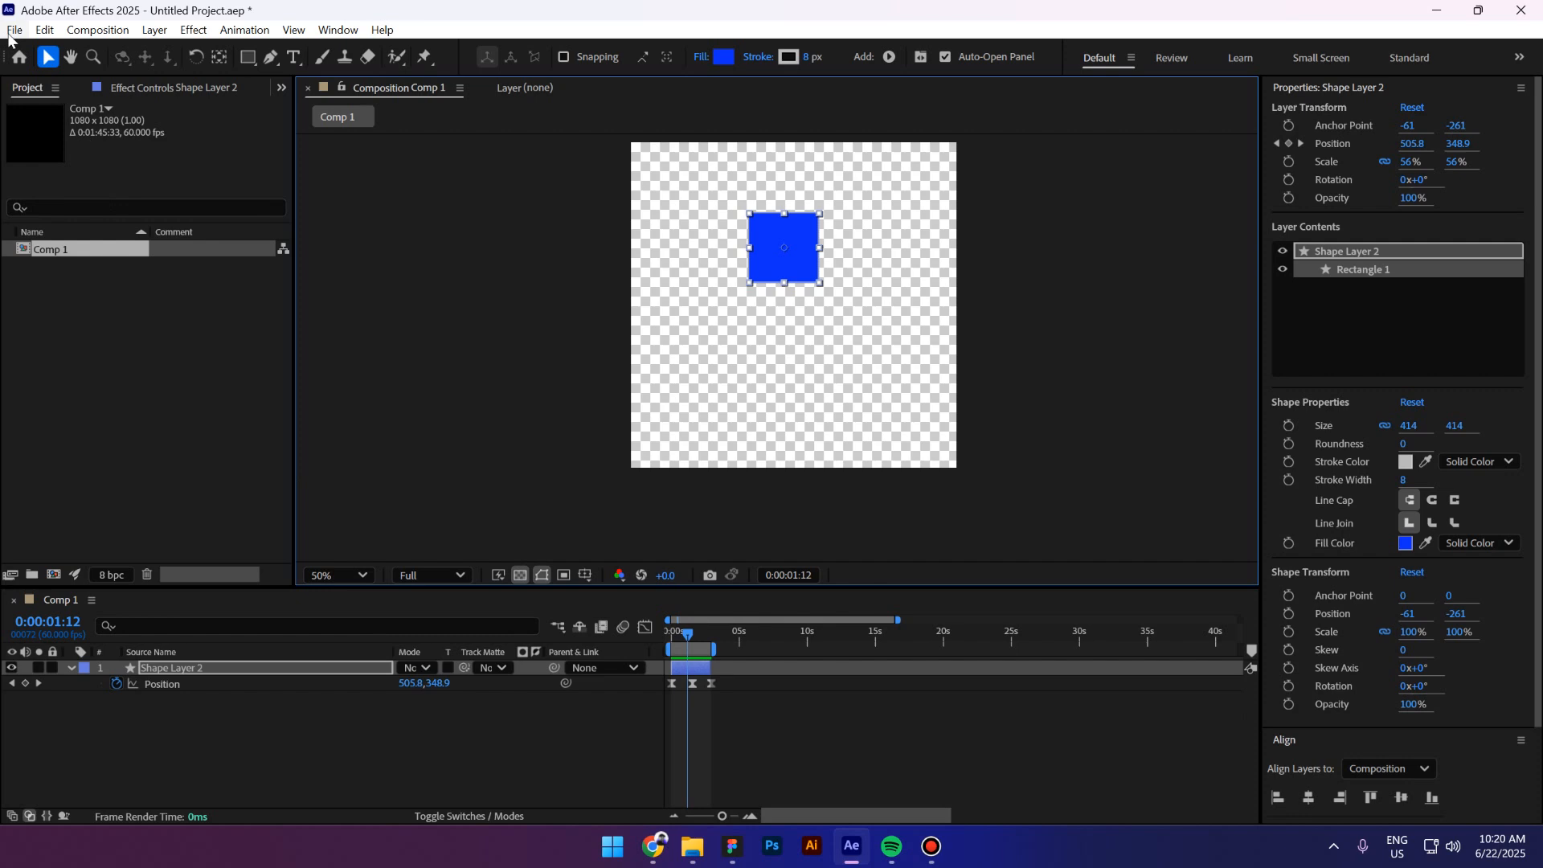
Queue Comp 1 for rendering via File > Export > Add to Render Queue.
left_click(15, 29)
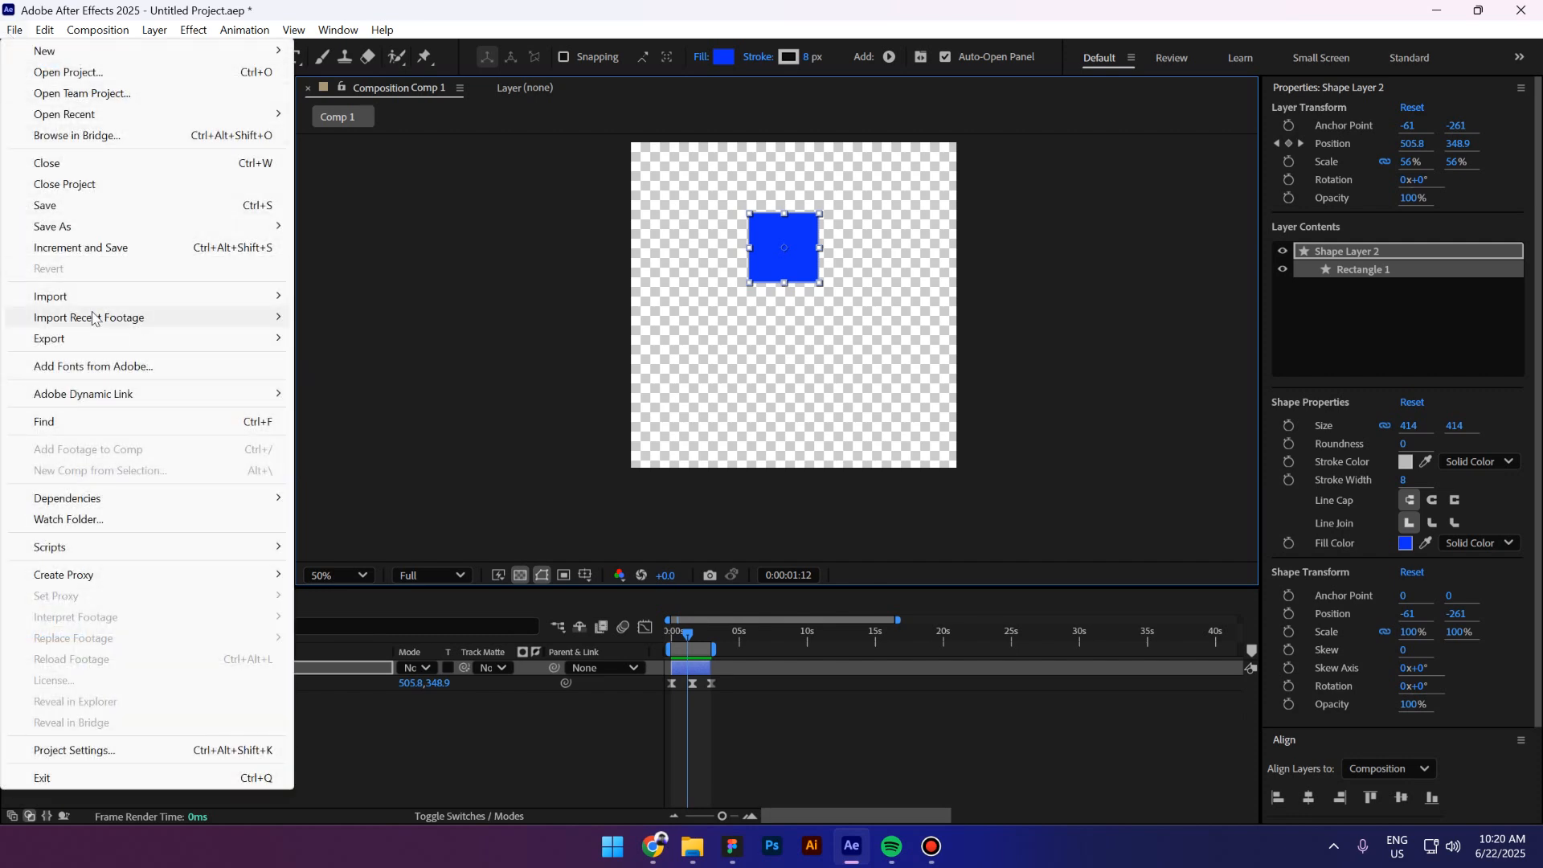
left_click(48, 338)
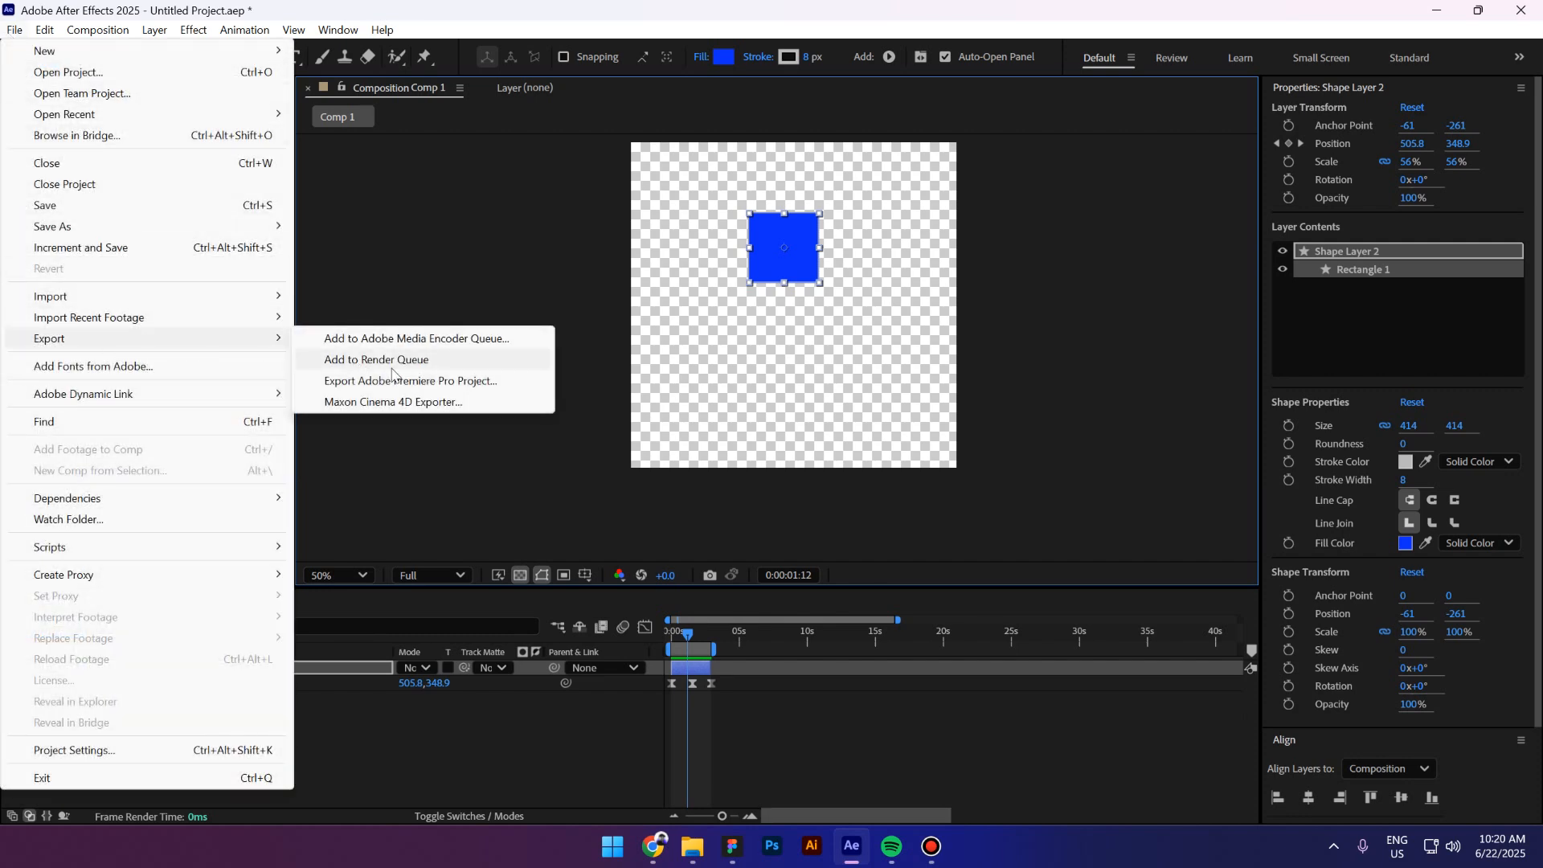
mouse_move(402, 356)
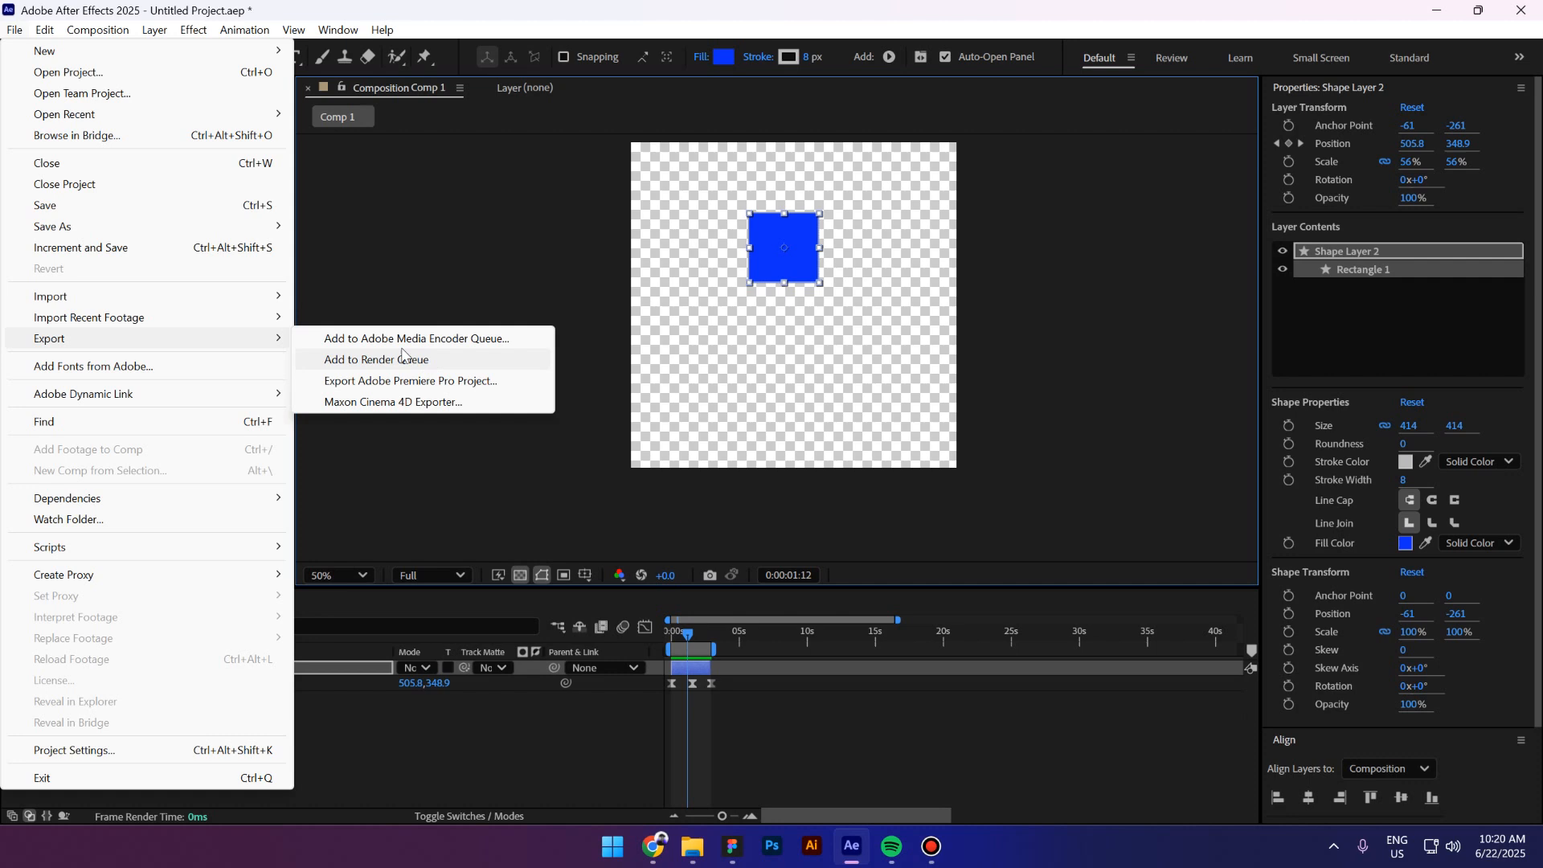
mouse_move(434, 338)
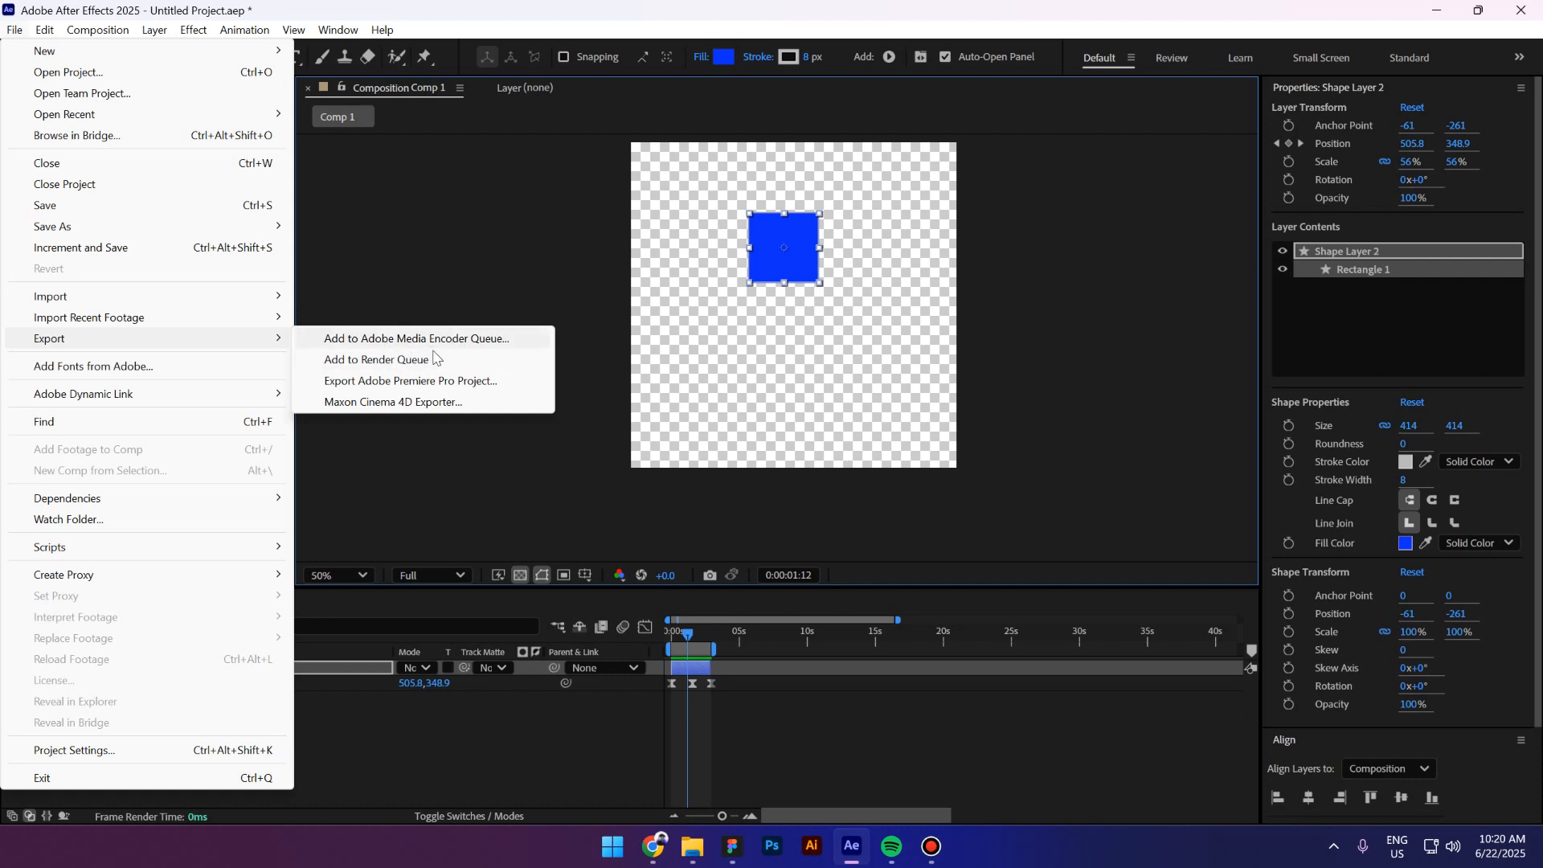
mouse_move(413, 364)
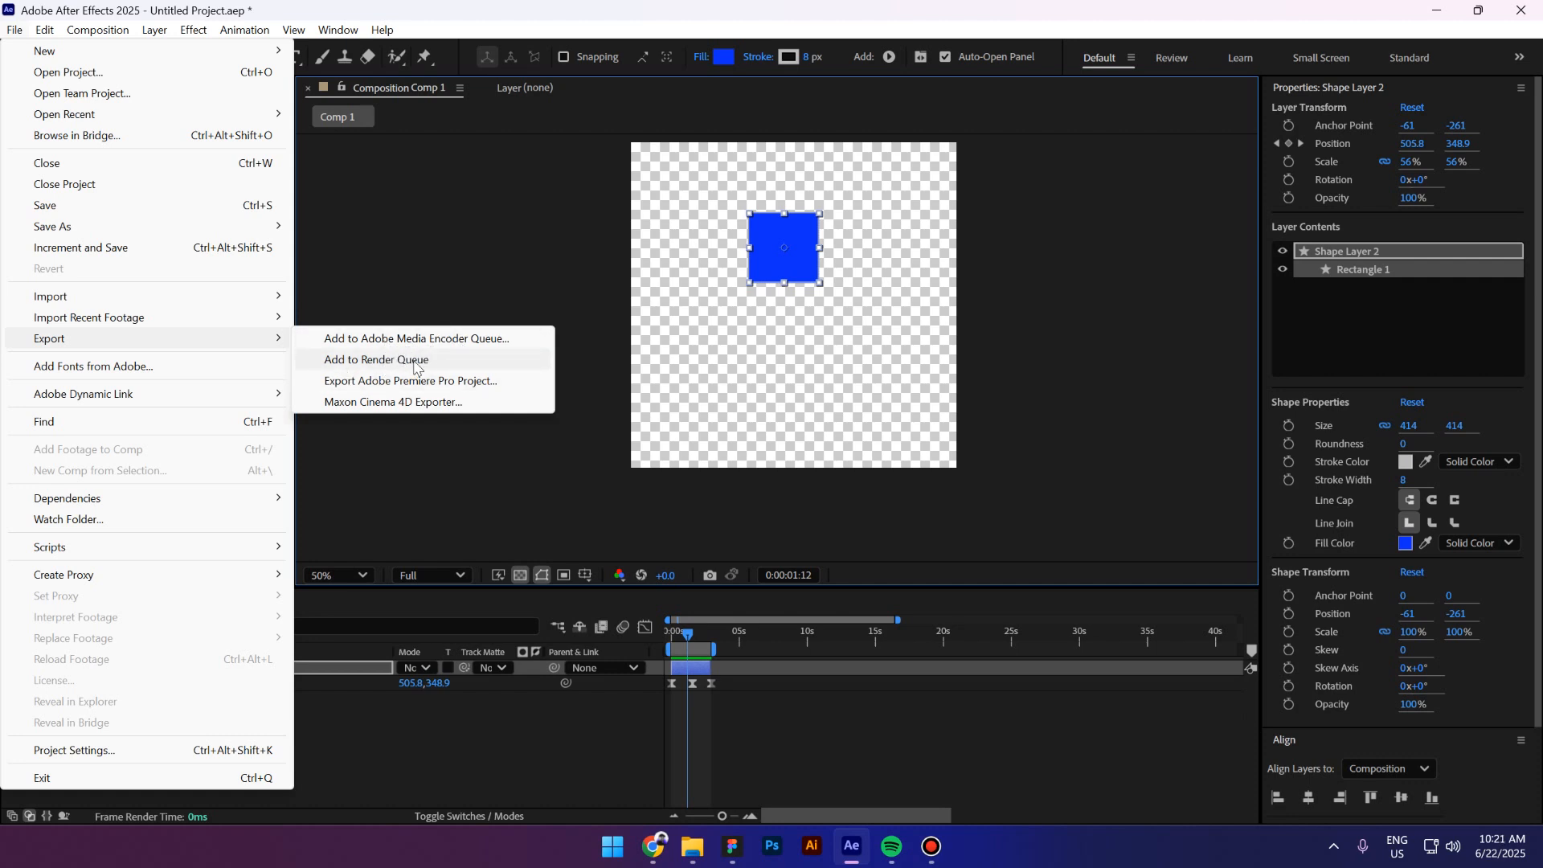
left_click(377, 359)
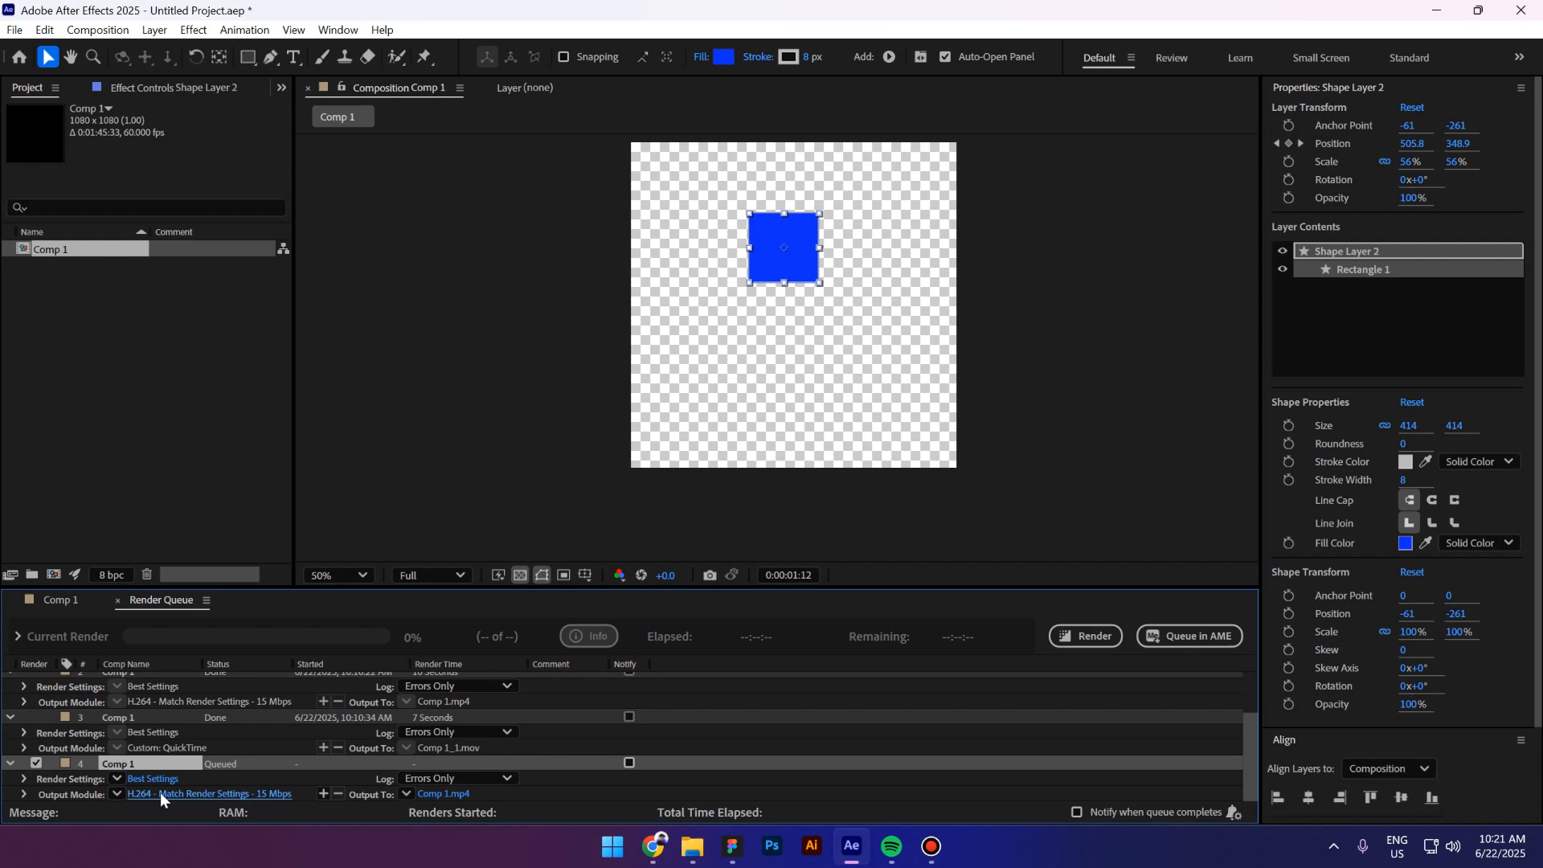
mouse_move(207, 802)
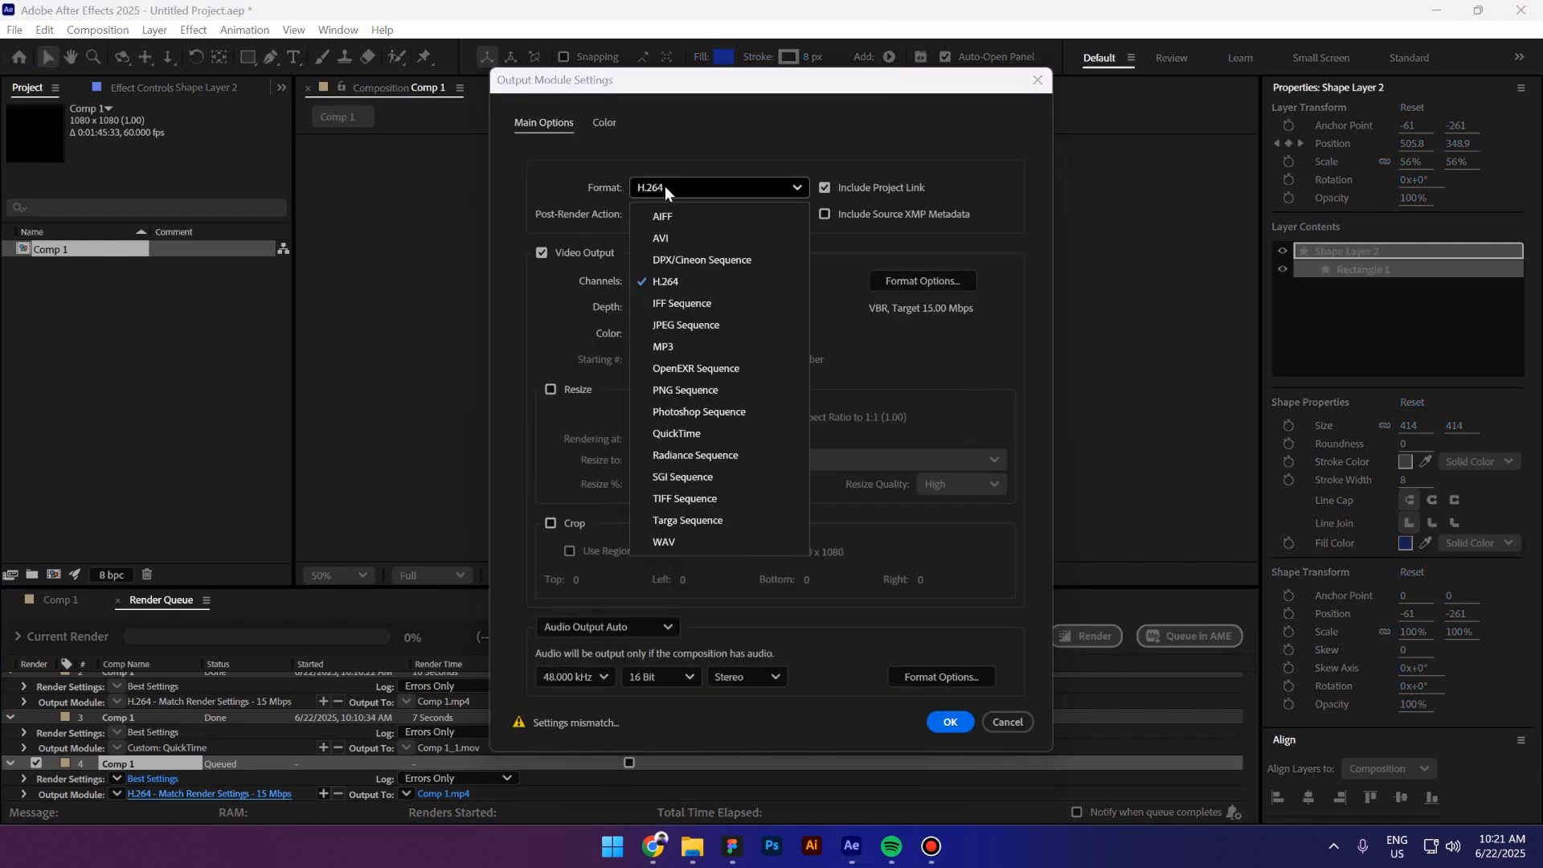
Set the output module to QuickTime format with RGB + Alpha channels.
left_click(665, 281)
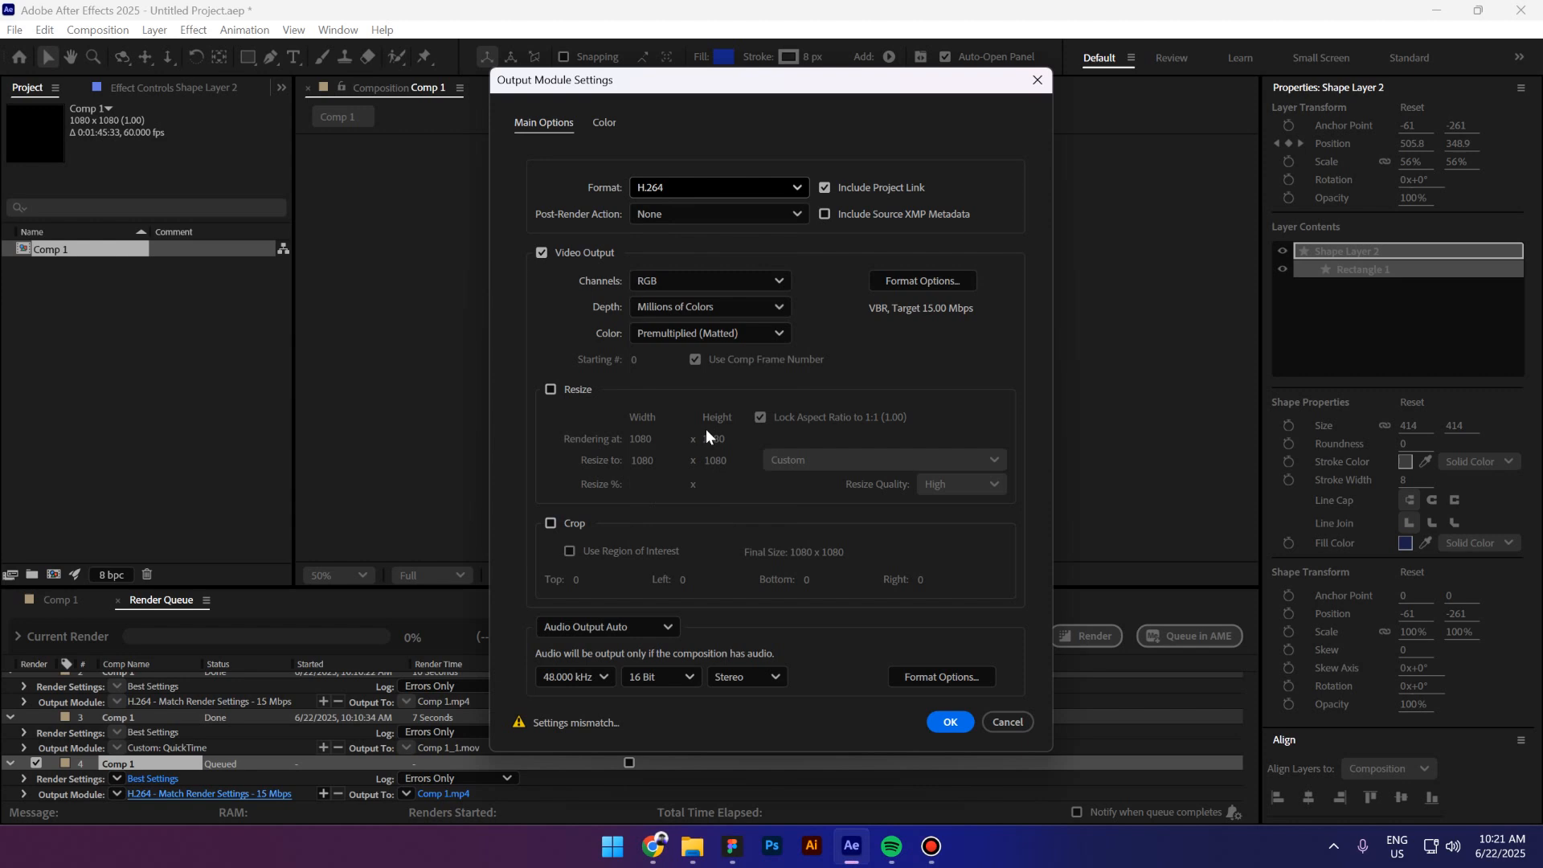
left_click(718, 188)
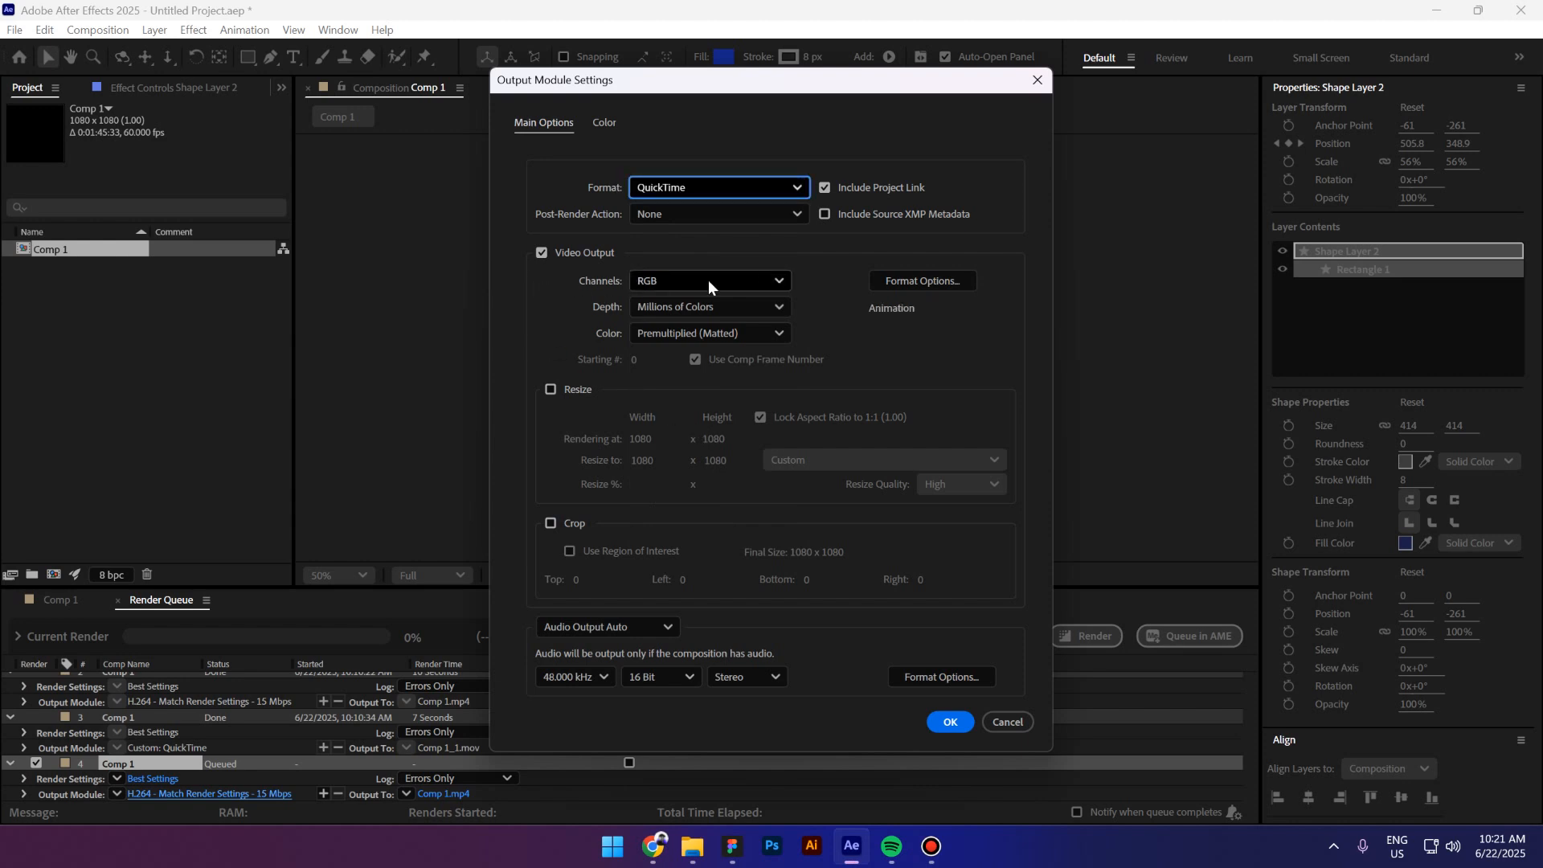
left_click(709, 281)
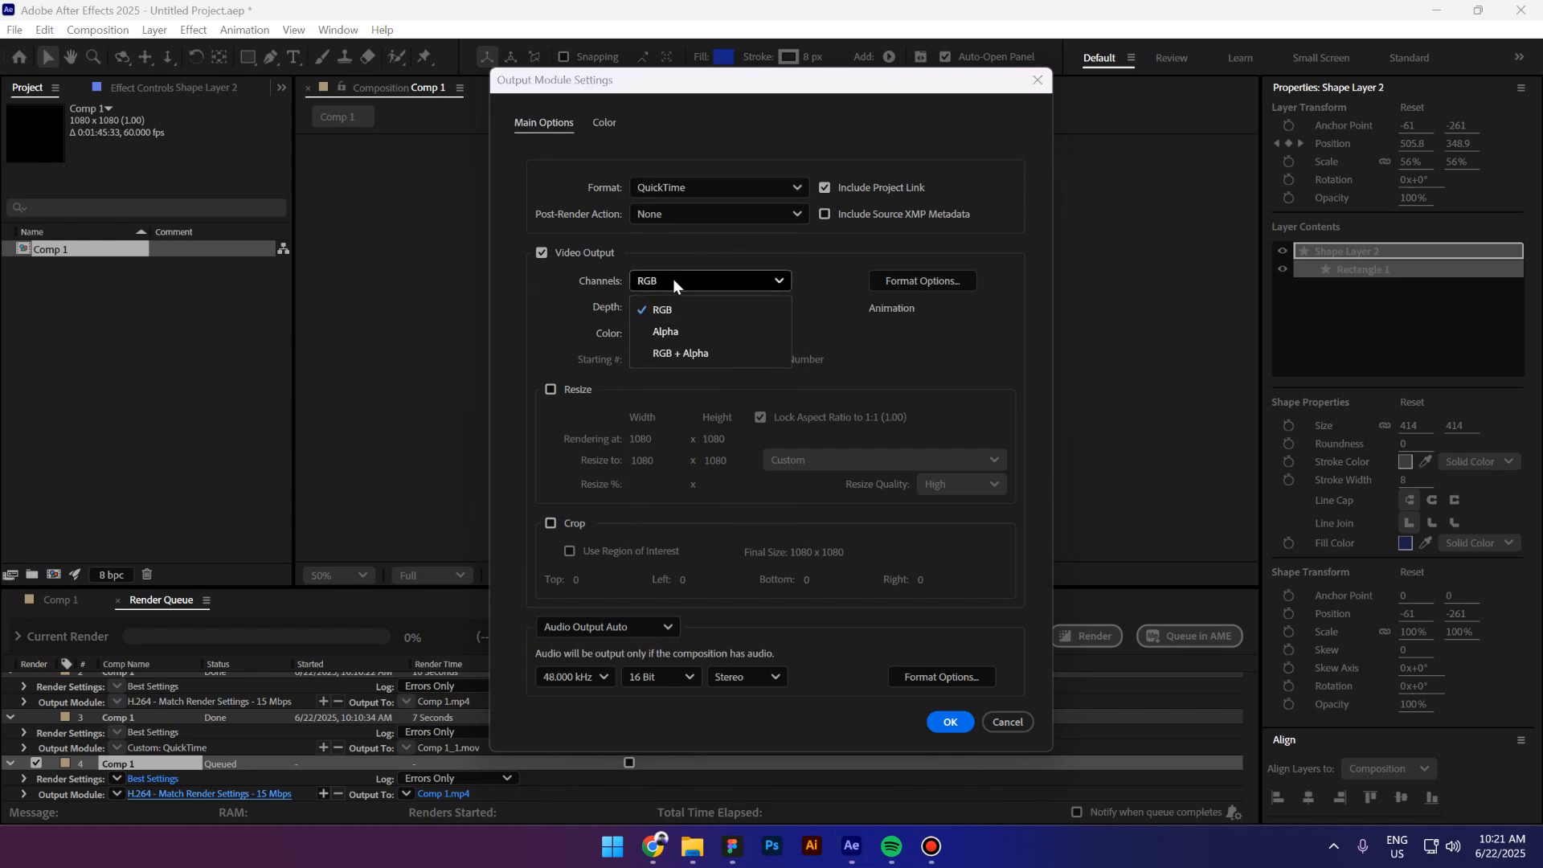
left_click(680, 354)
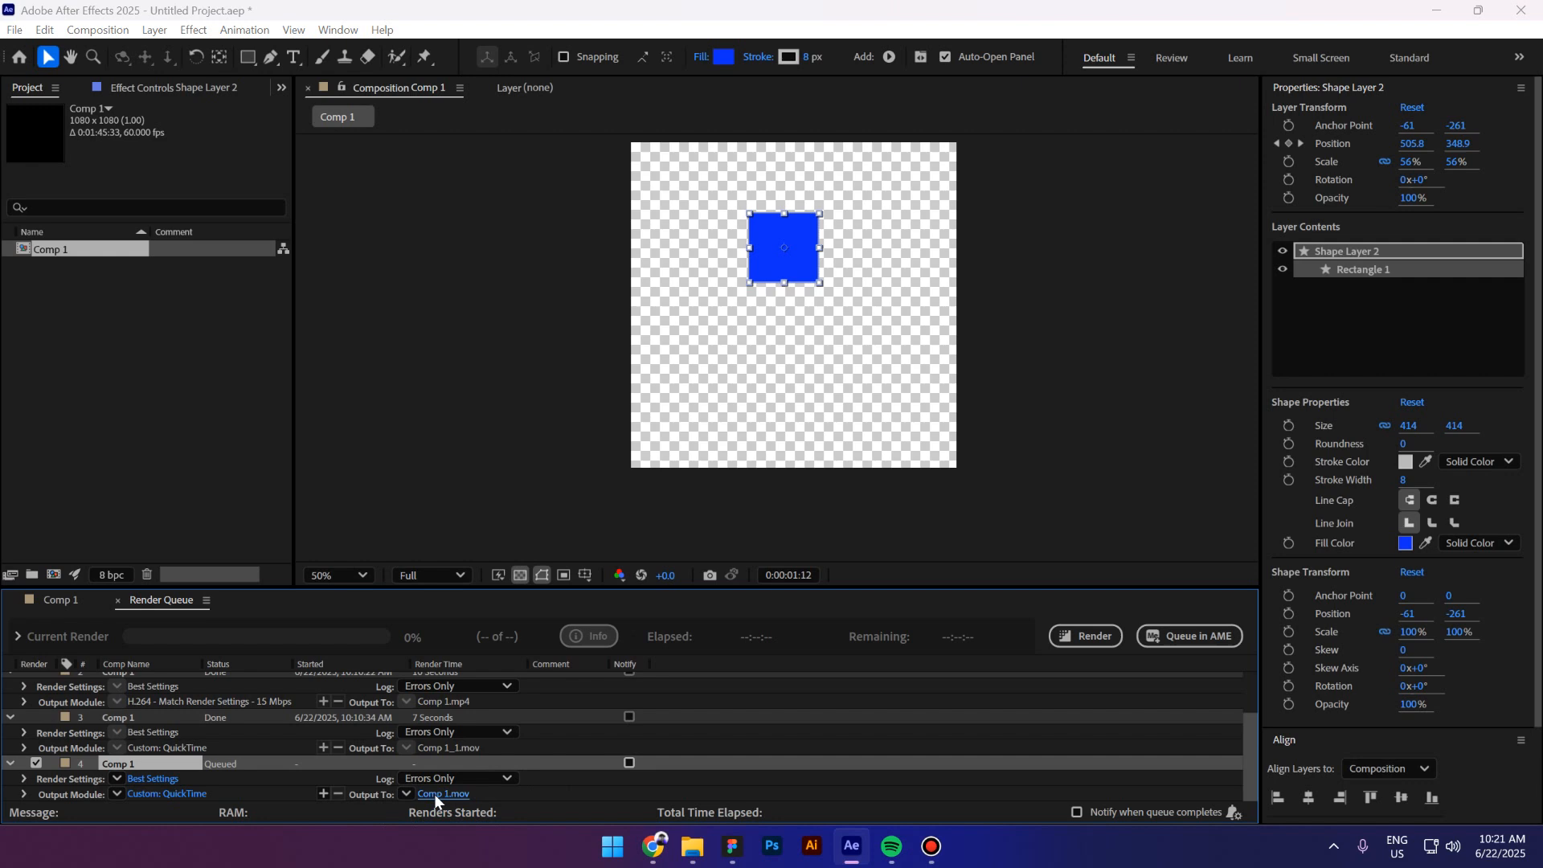
Save the output movie as Comp 1.mov in Downloads.
left_click(443, 798)
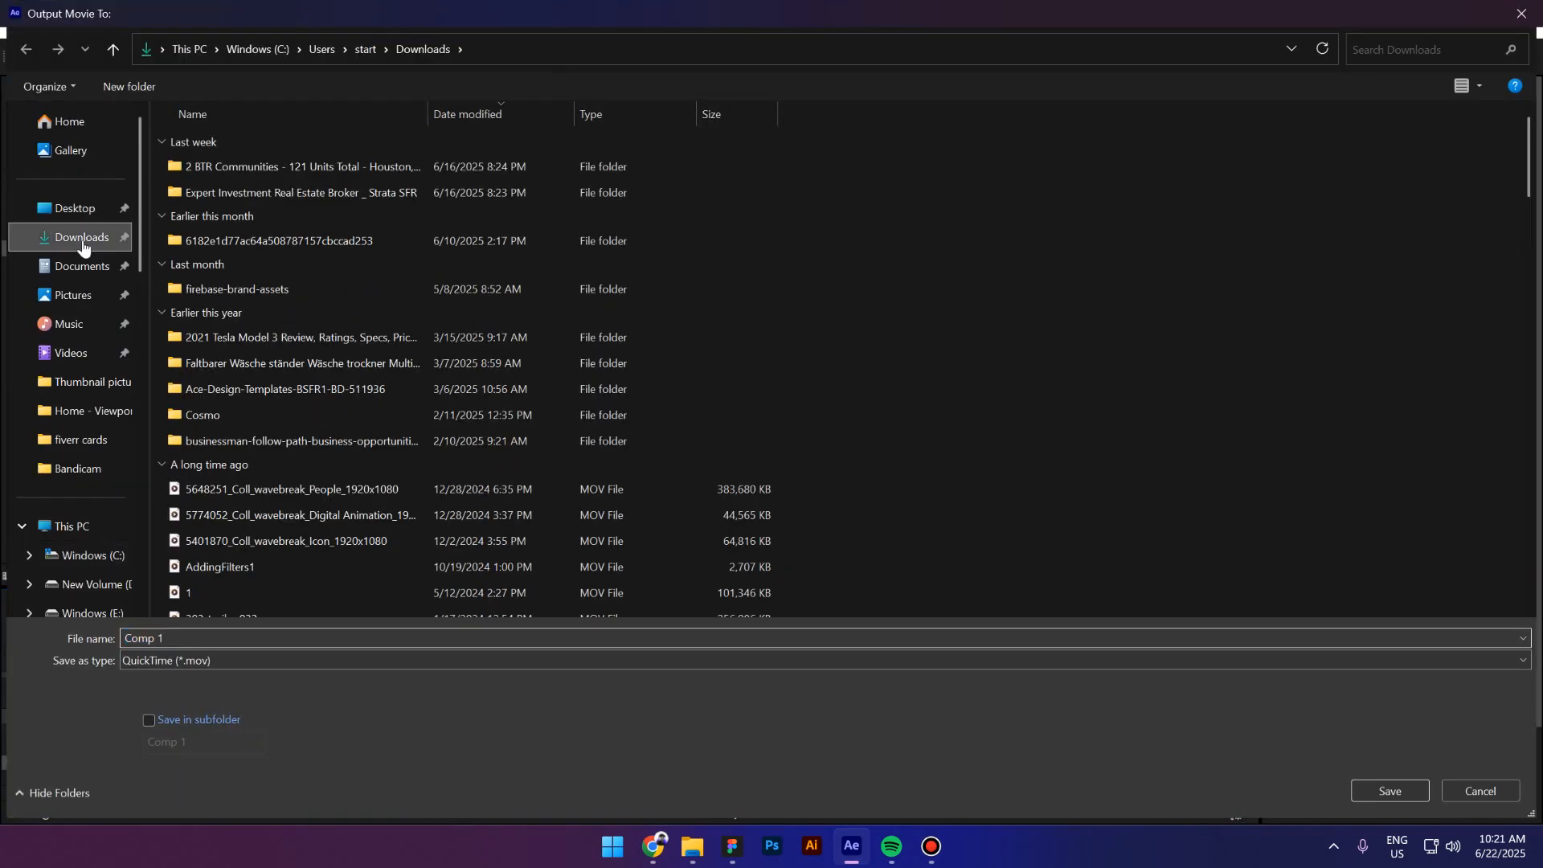
left_click(1388, 790)
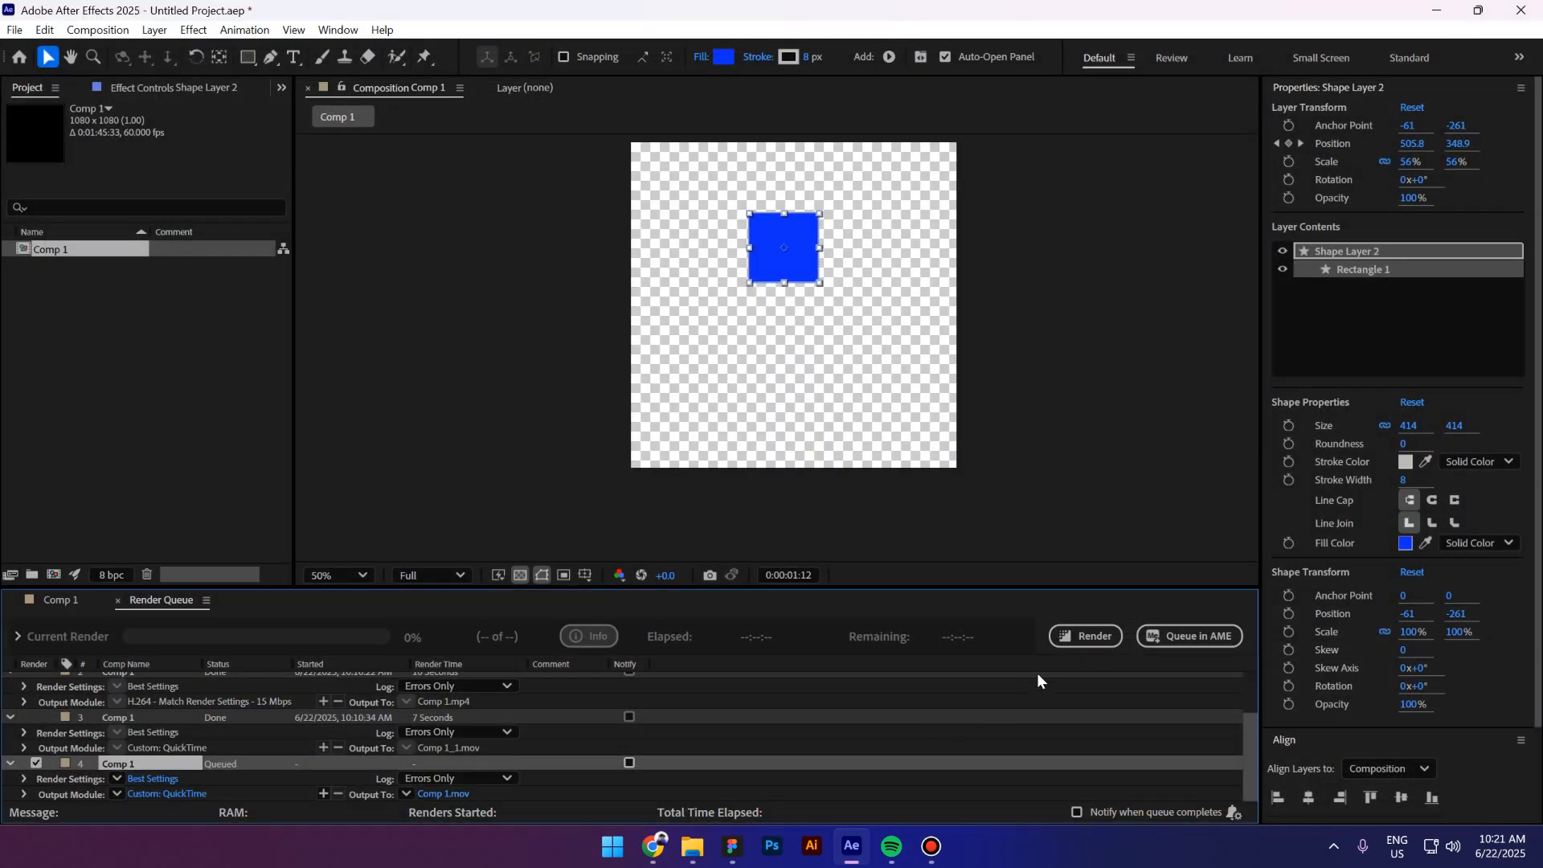
mouse_move(1084, 636)
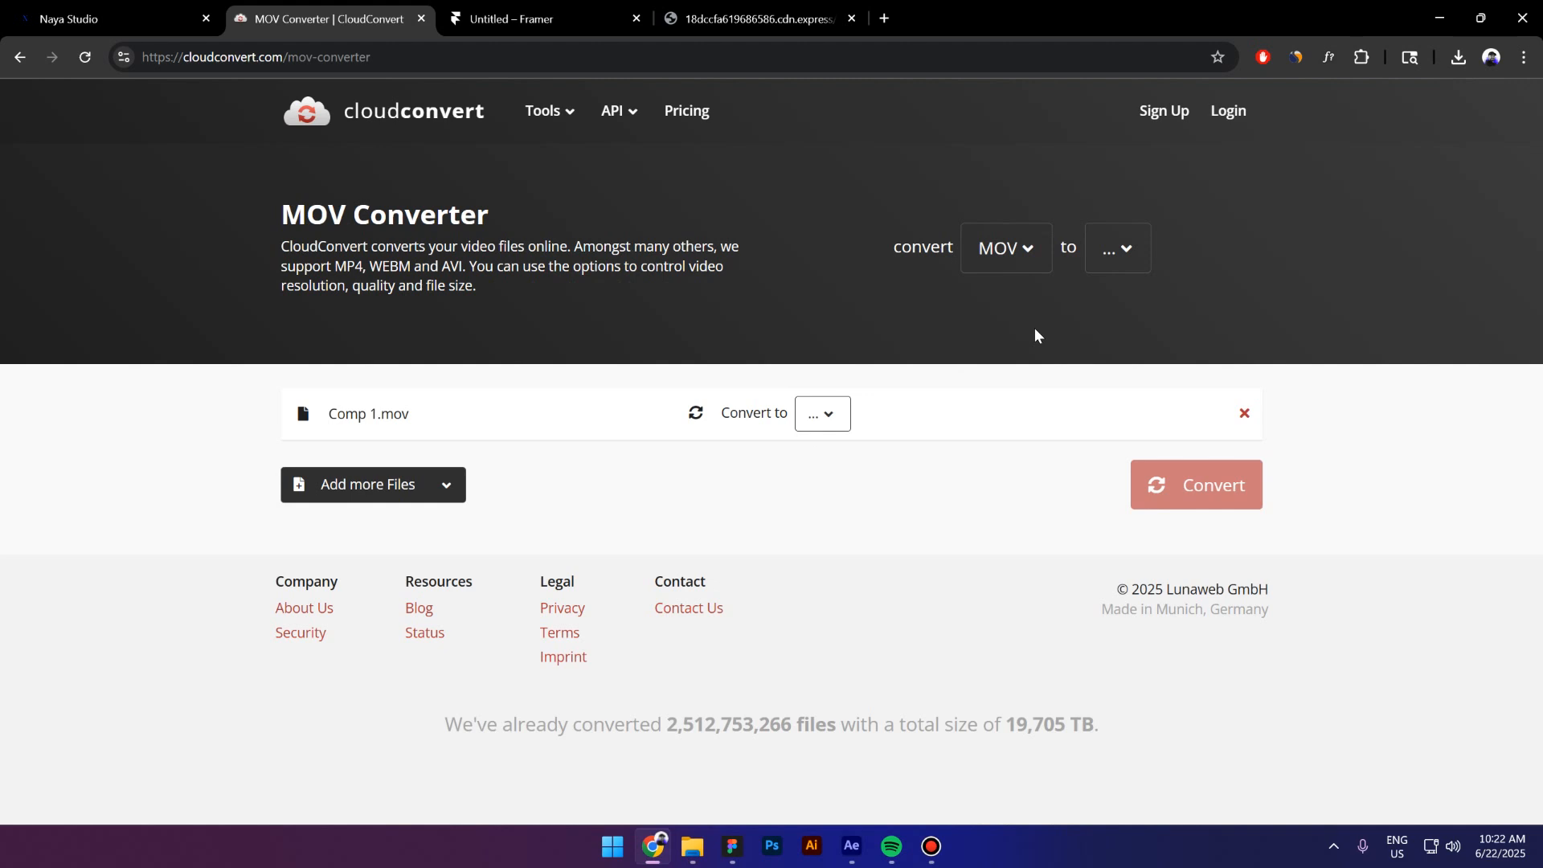
mouse_move(842, 277)
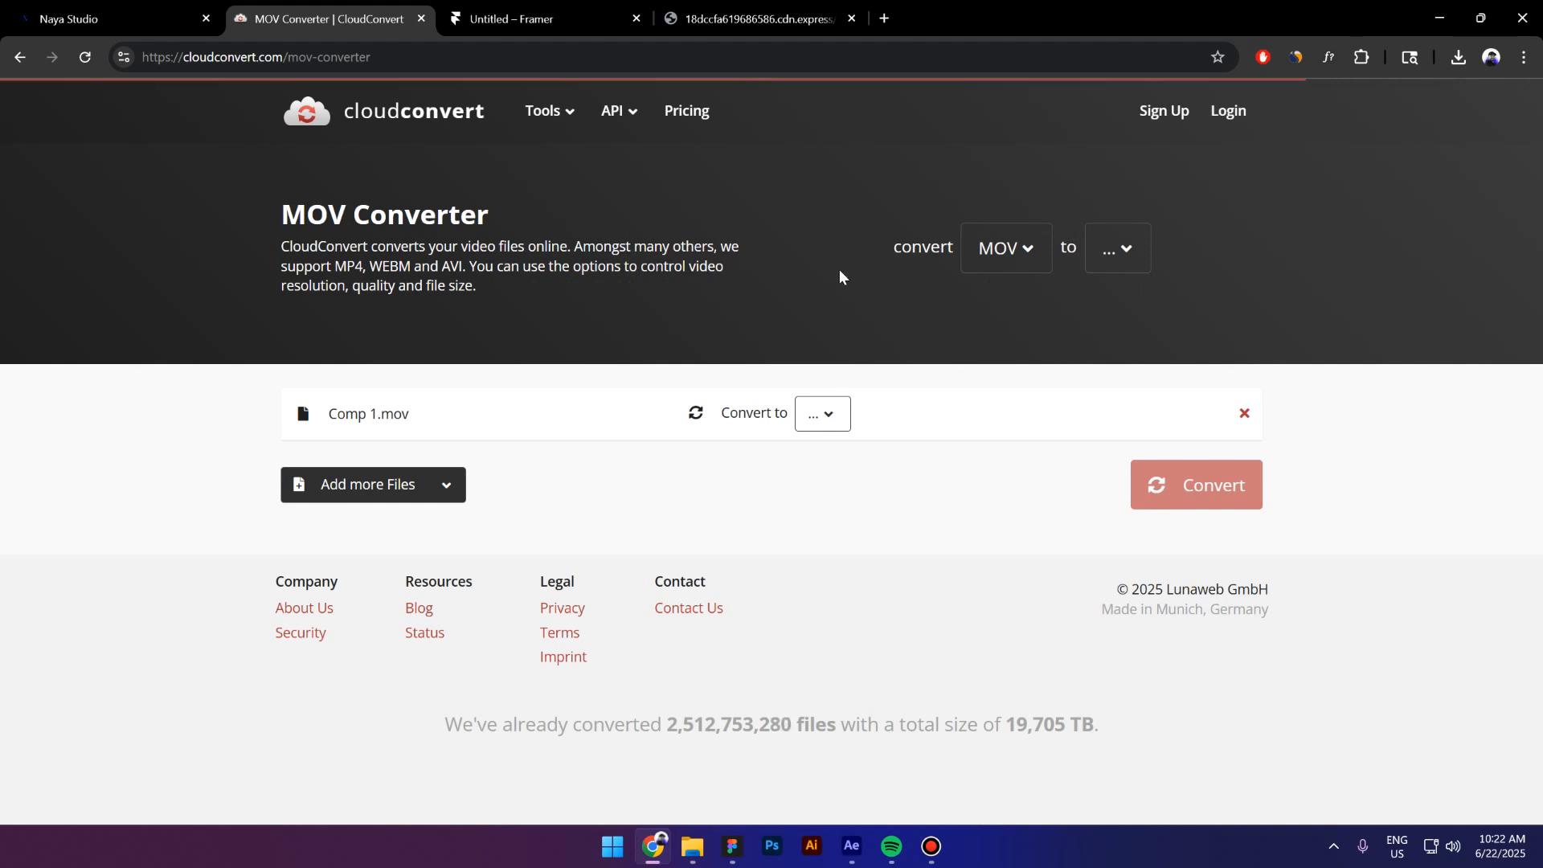
mouse_move(1087, 275)
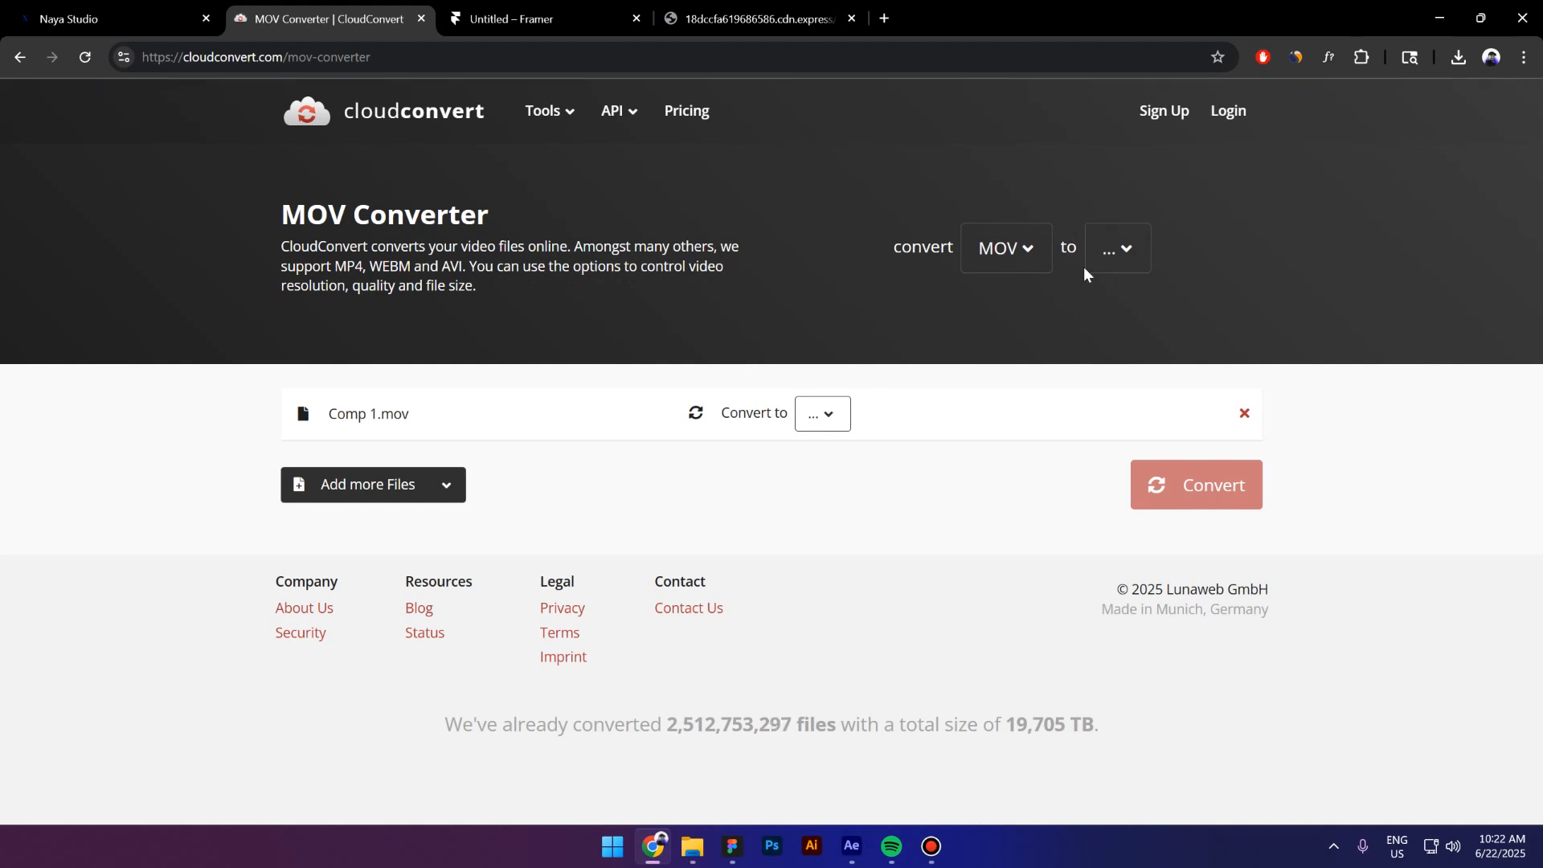
mouse_move(1117, 247)
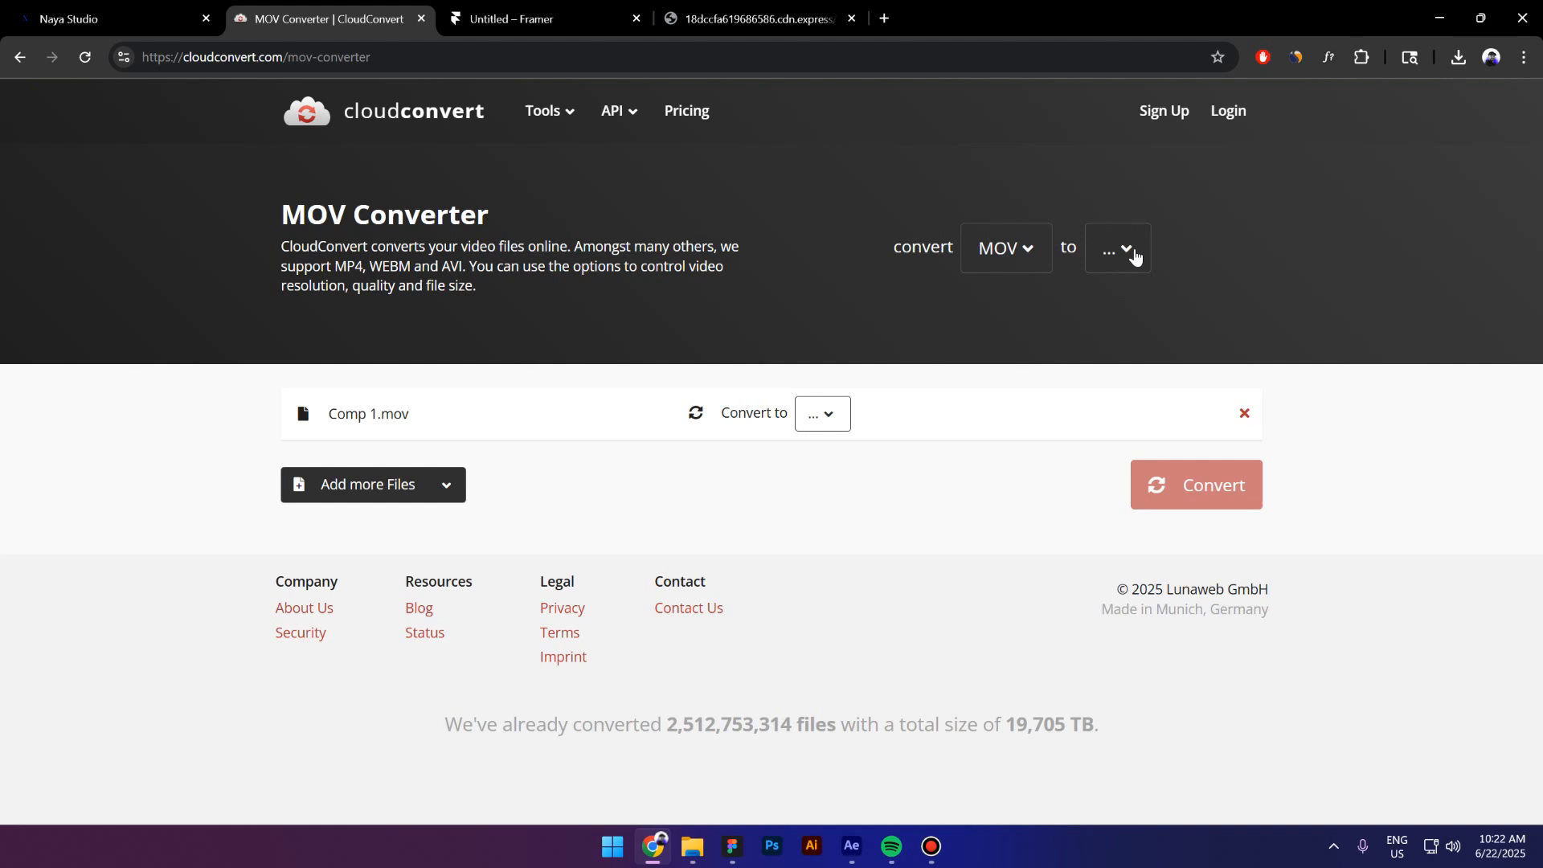
Choose WEBM as the target format and start converting Comp 1.mov.
left_click(1117, 247)
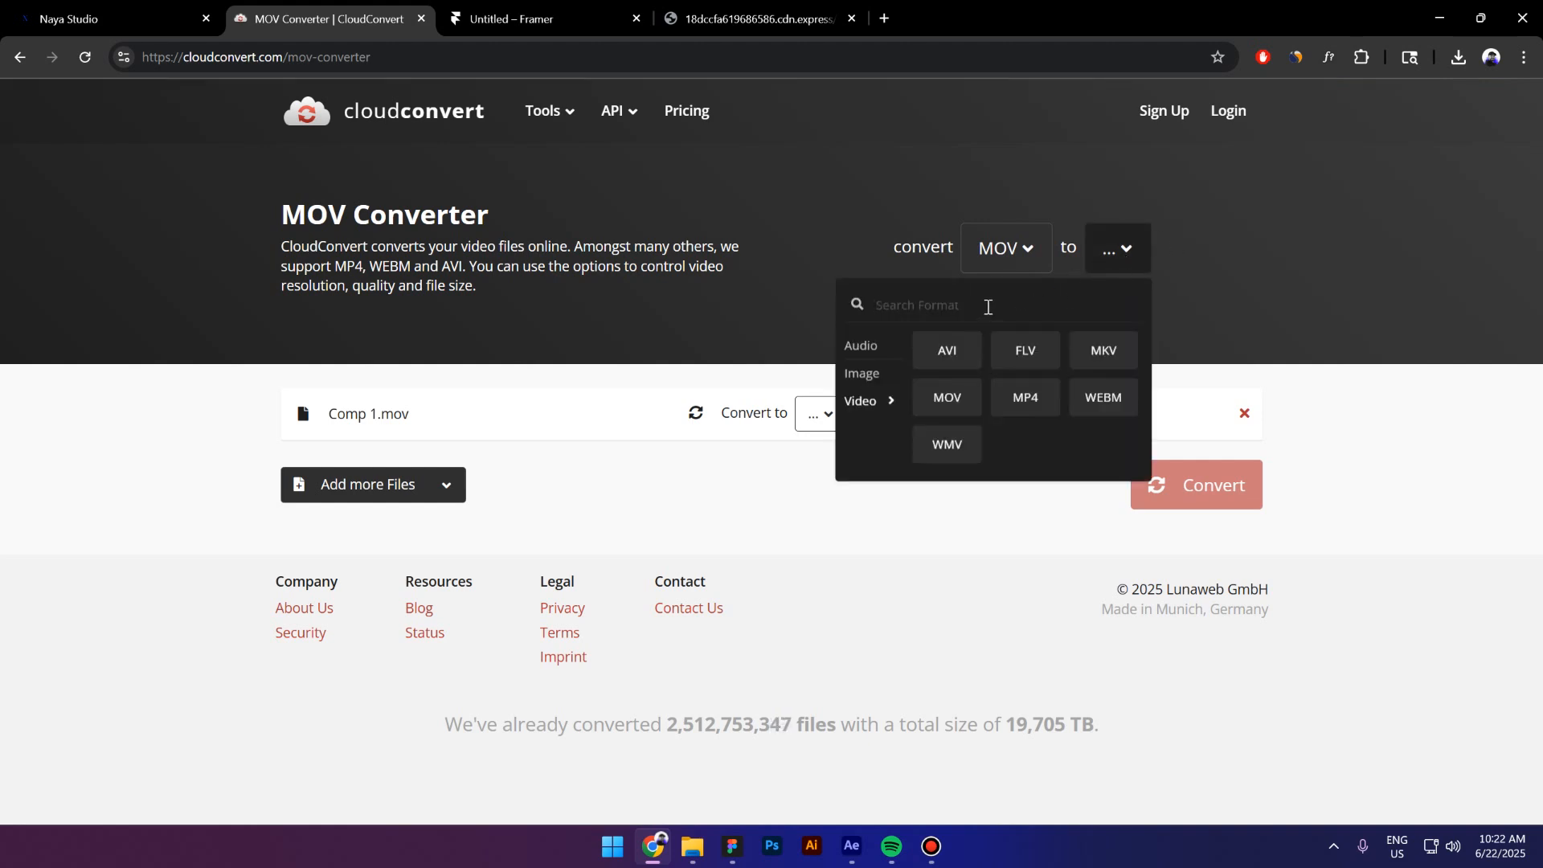
type("webm")
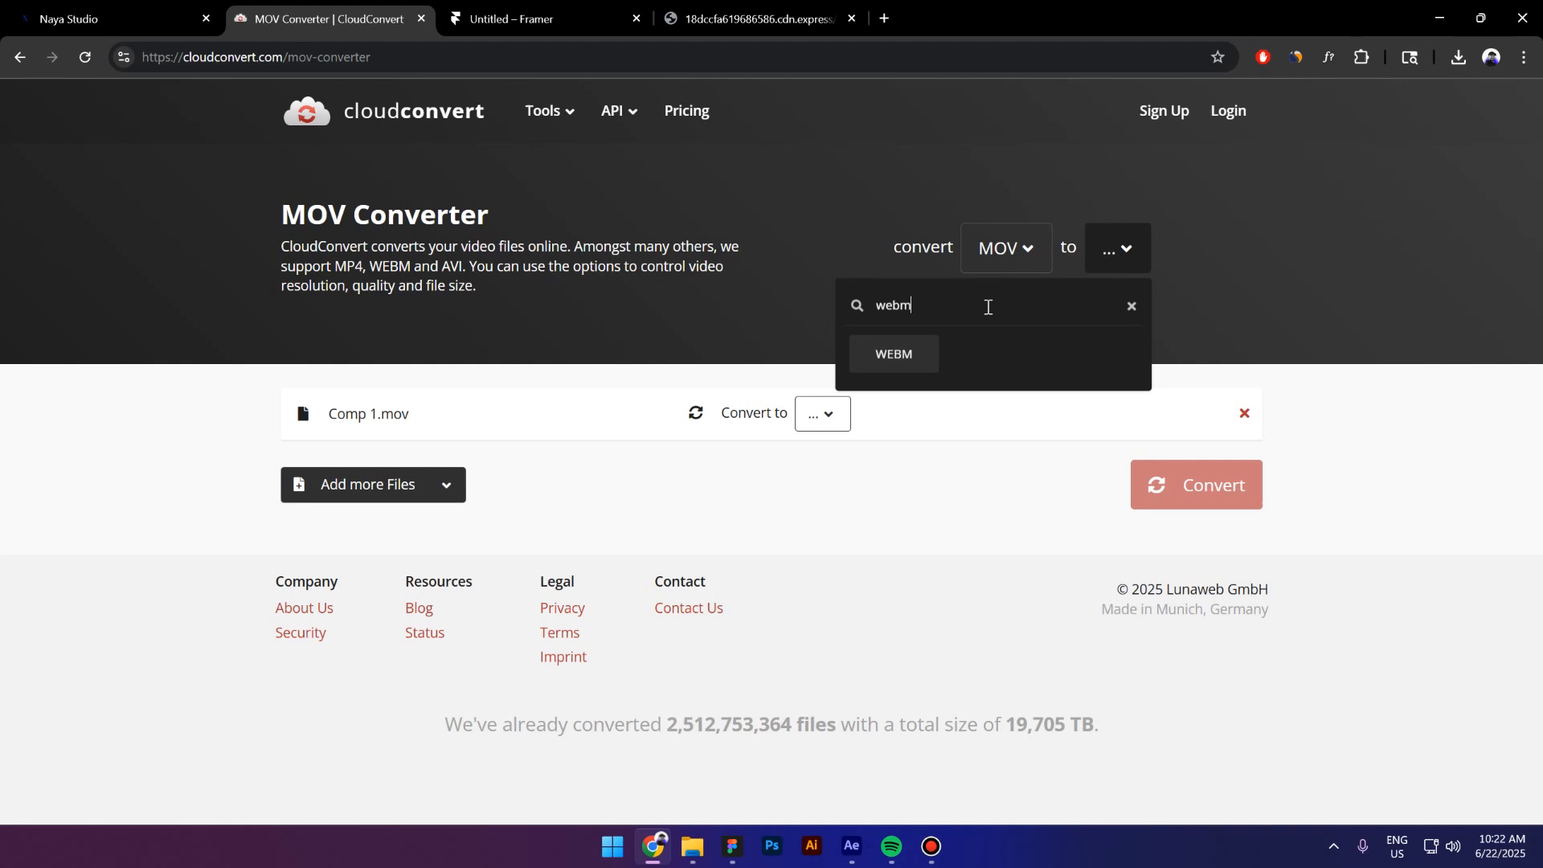
left_click(891, 354)
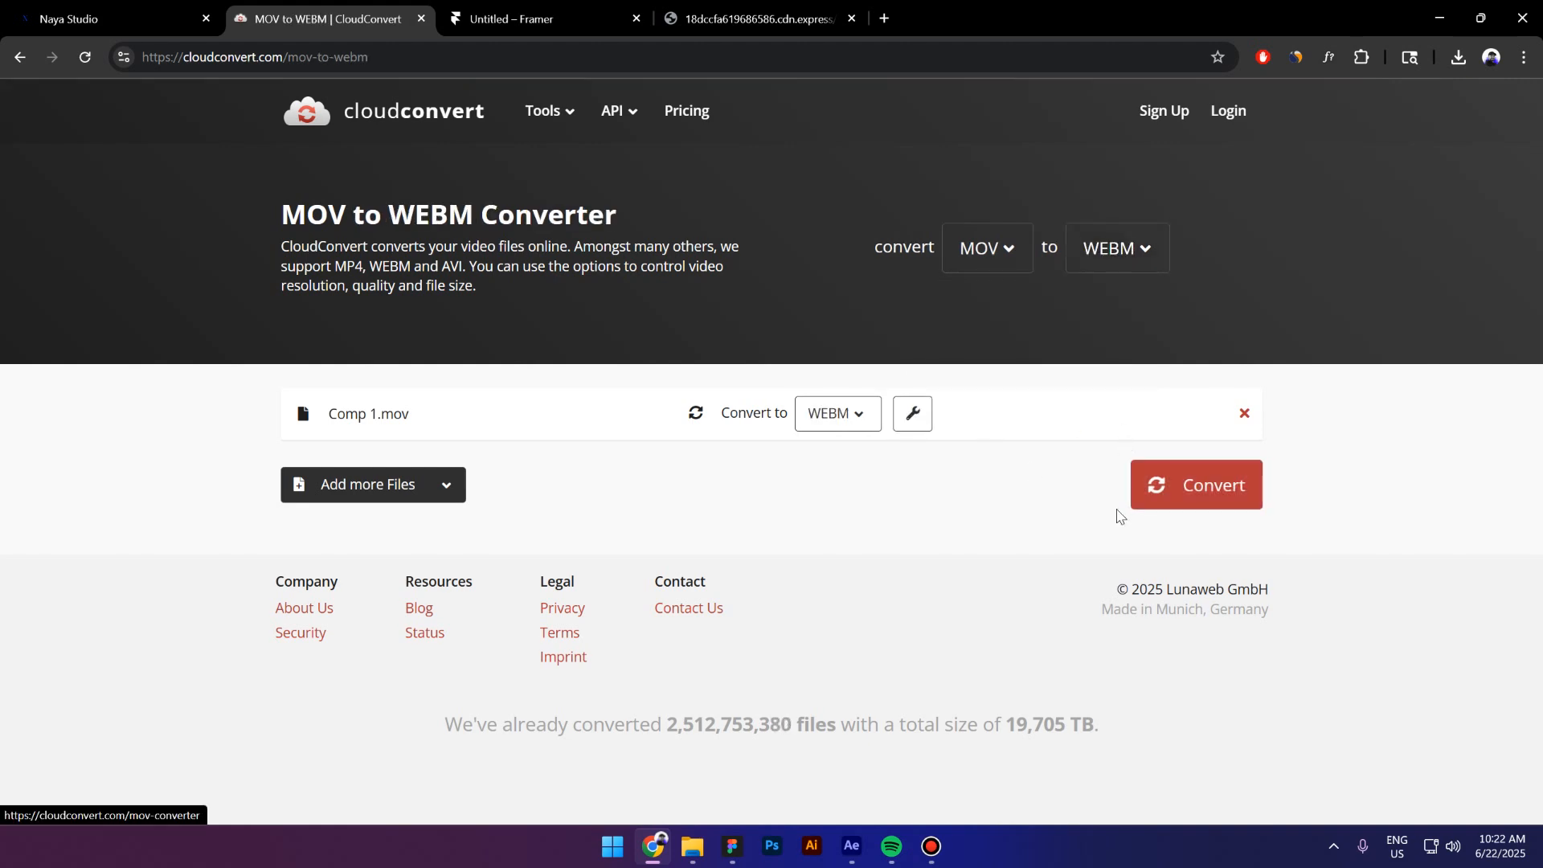
left_click(1195, 484)
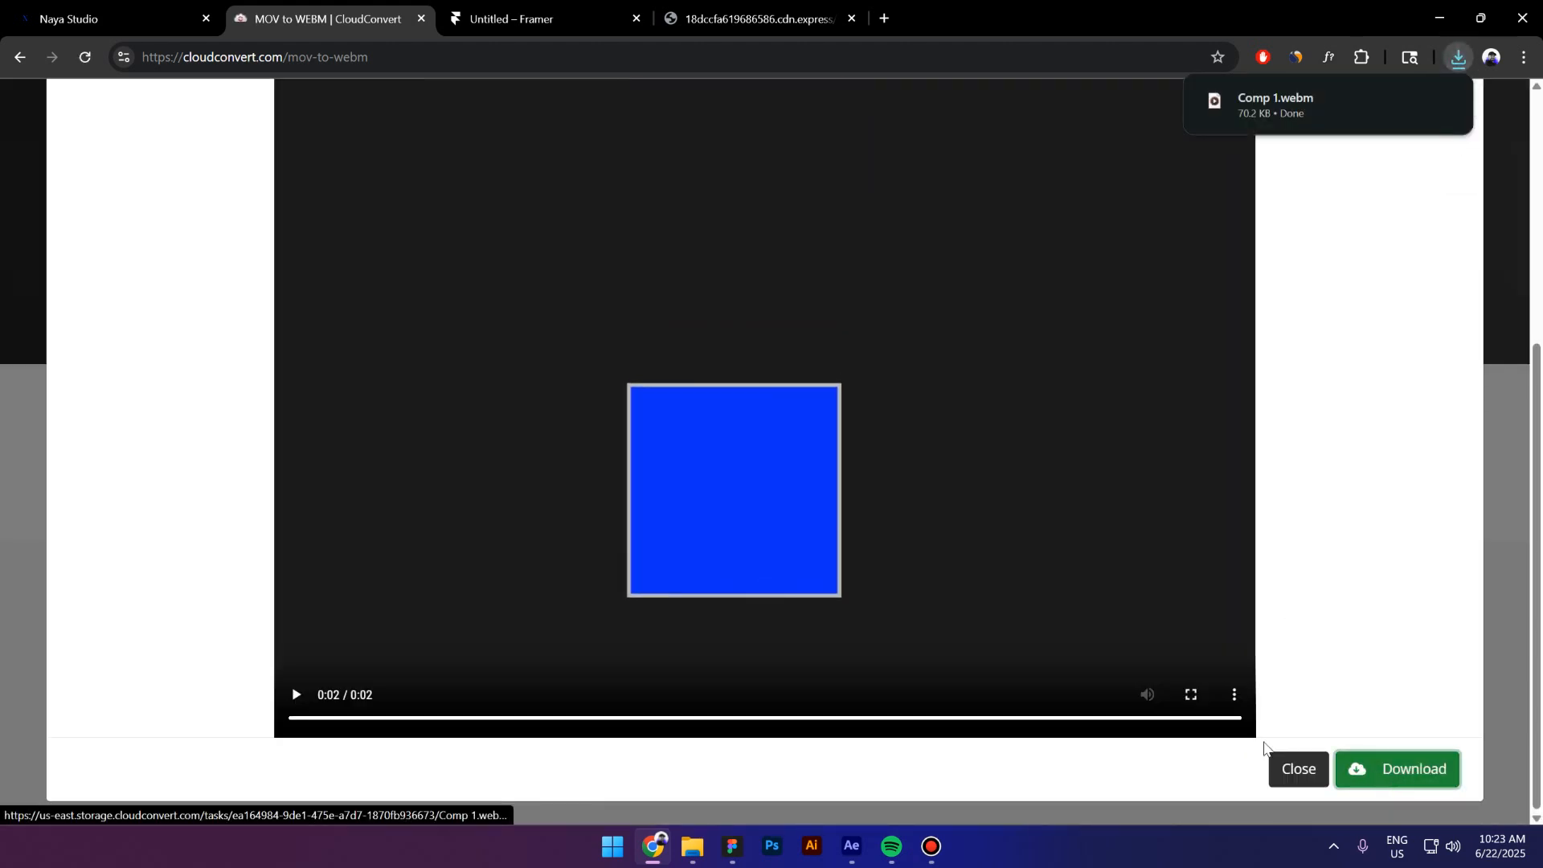
Return to the Framer project, check recent downloads, and bring up the Insert panel.
left_click(515, 19)
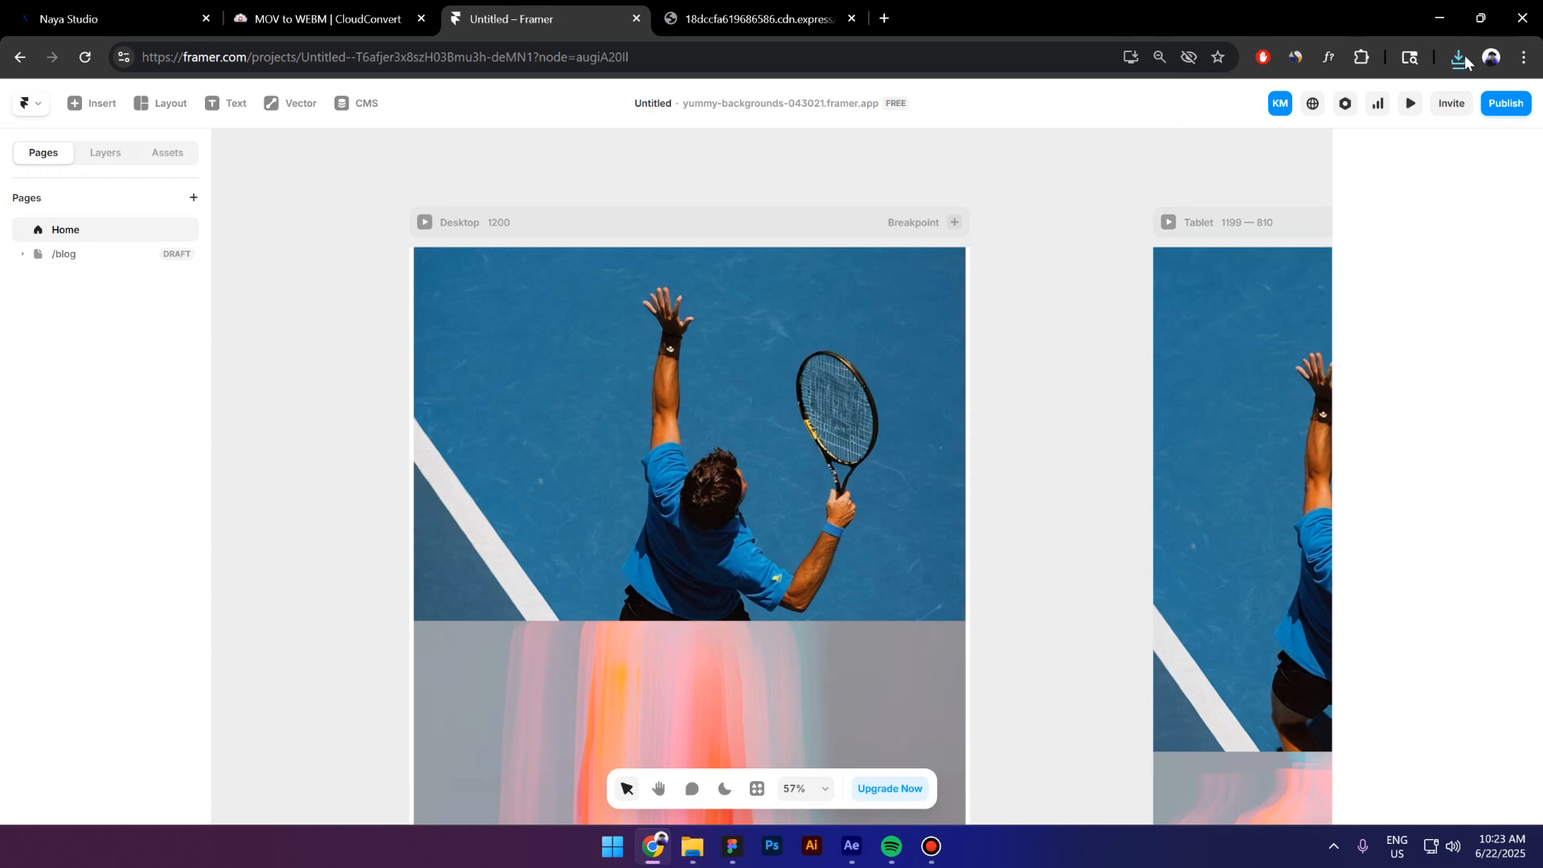
left_click(1457, 56)
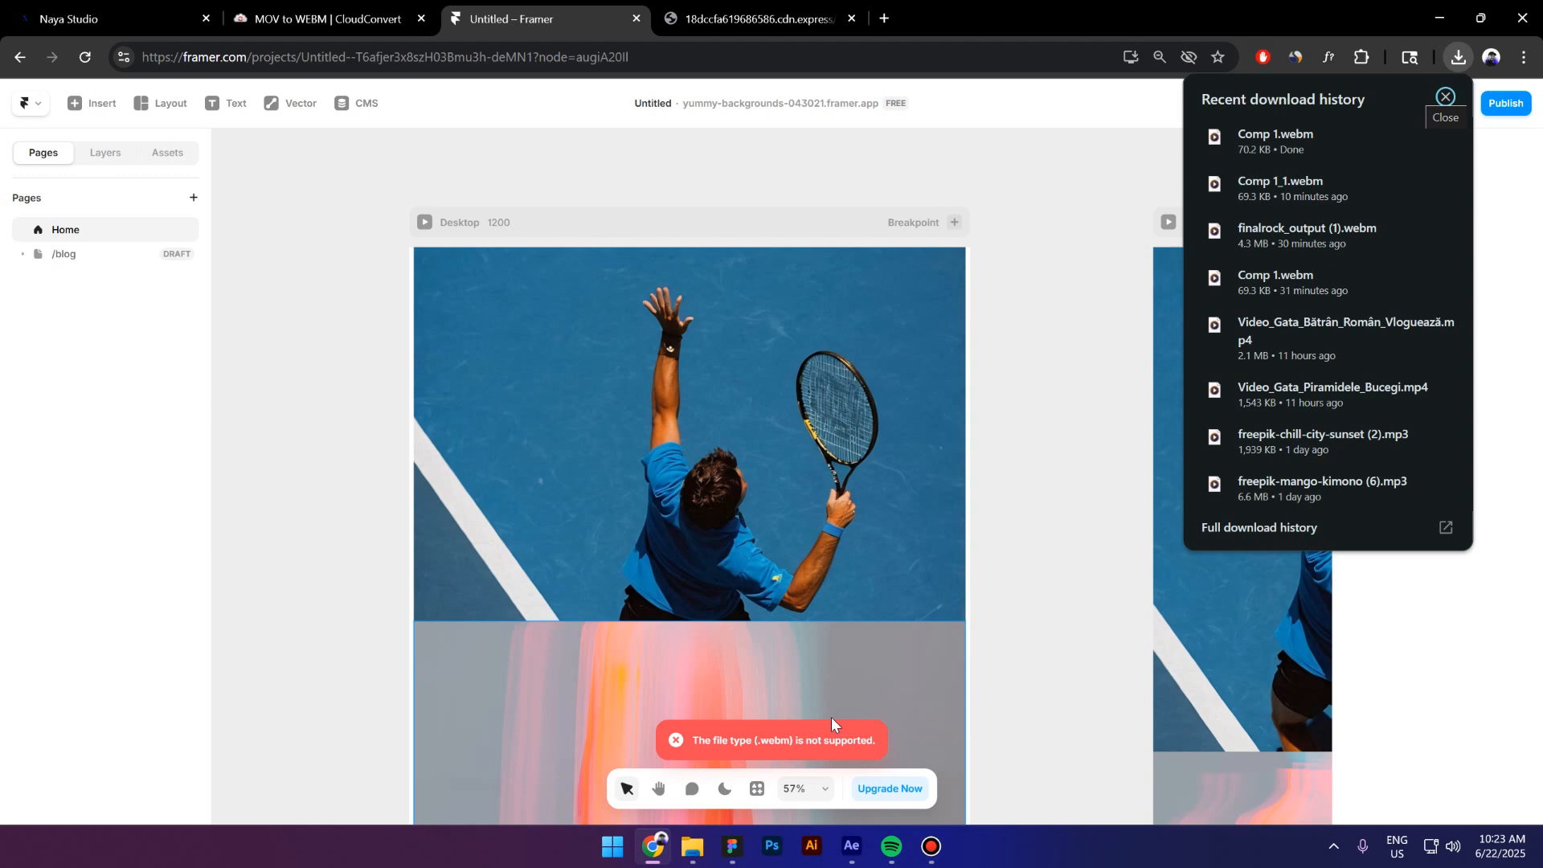
left_click(1445, 96)
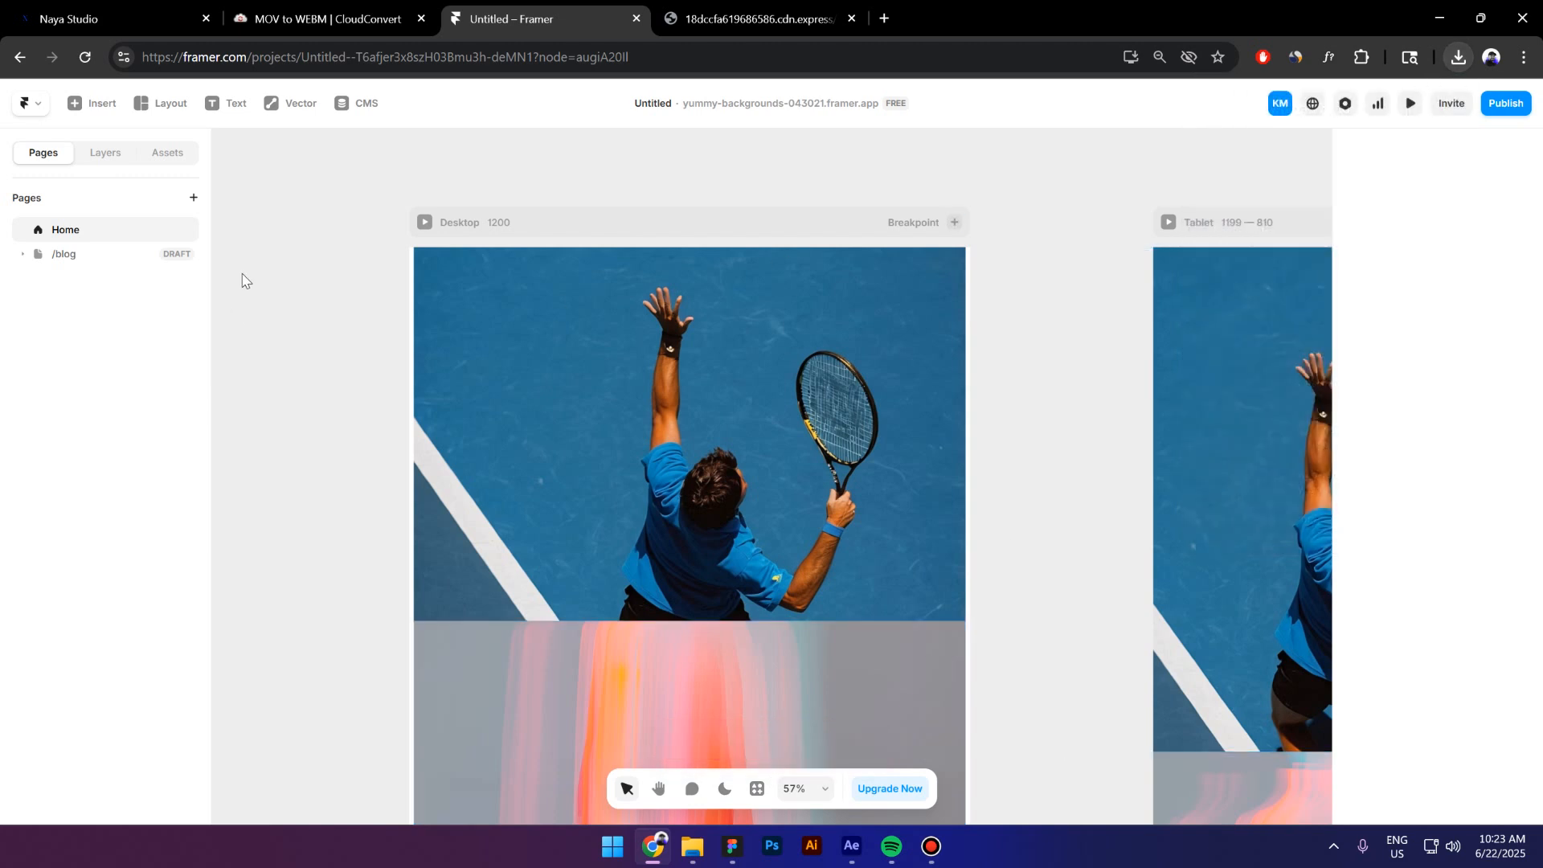
left_click(91, 102)
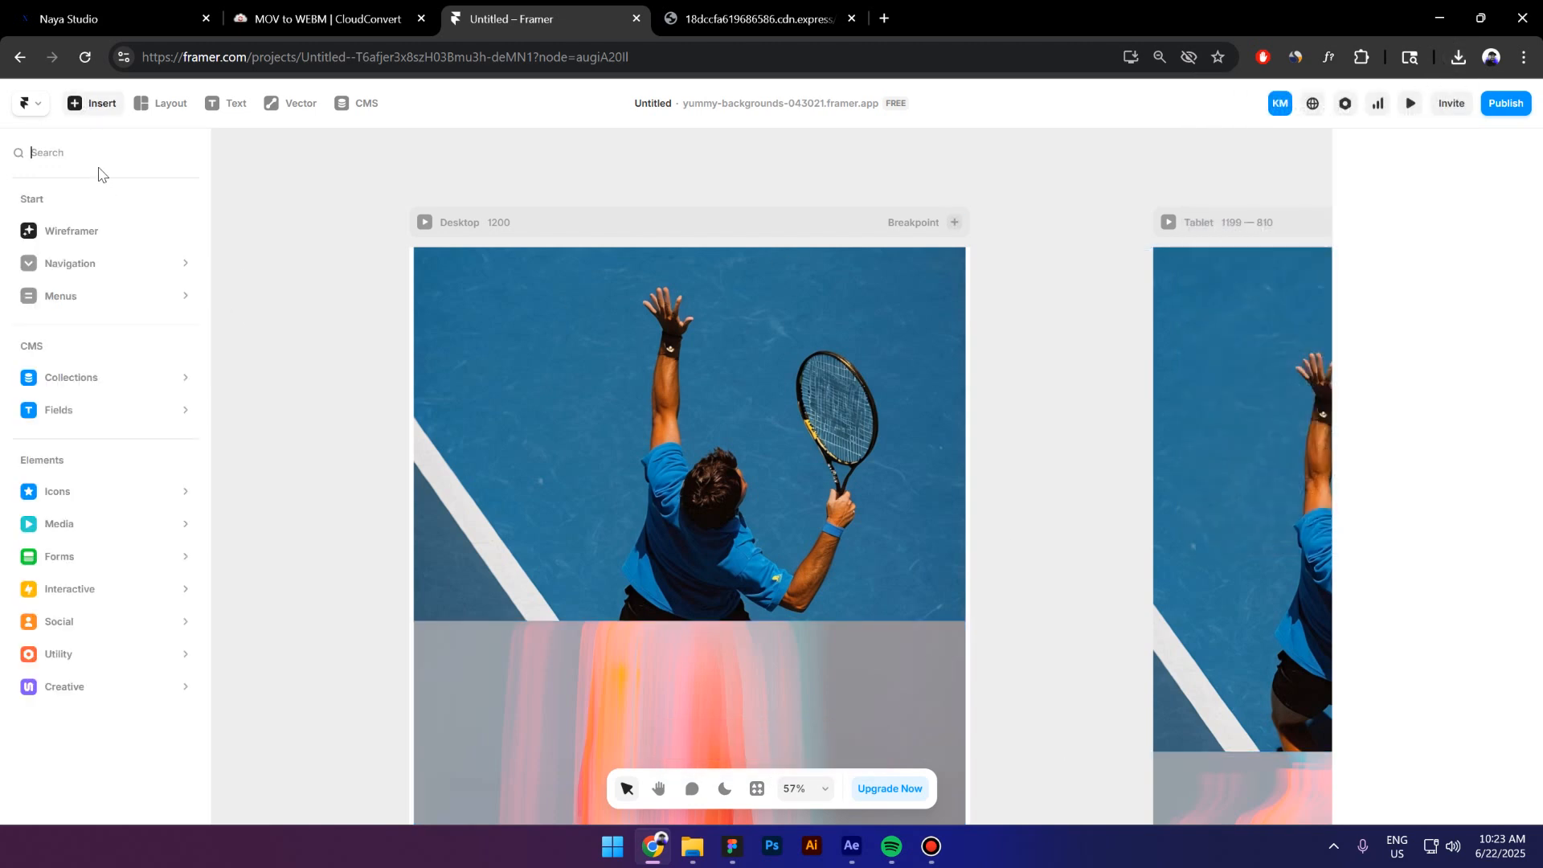
Insert a Video component with uploaded Comp 1.webm as its source, then preview the page.
type("vide")
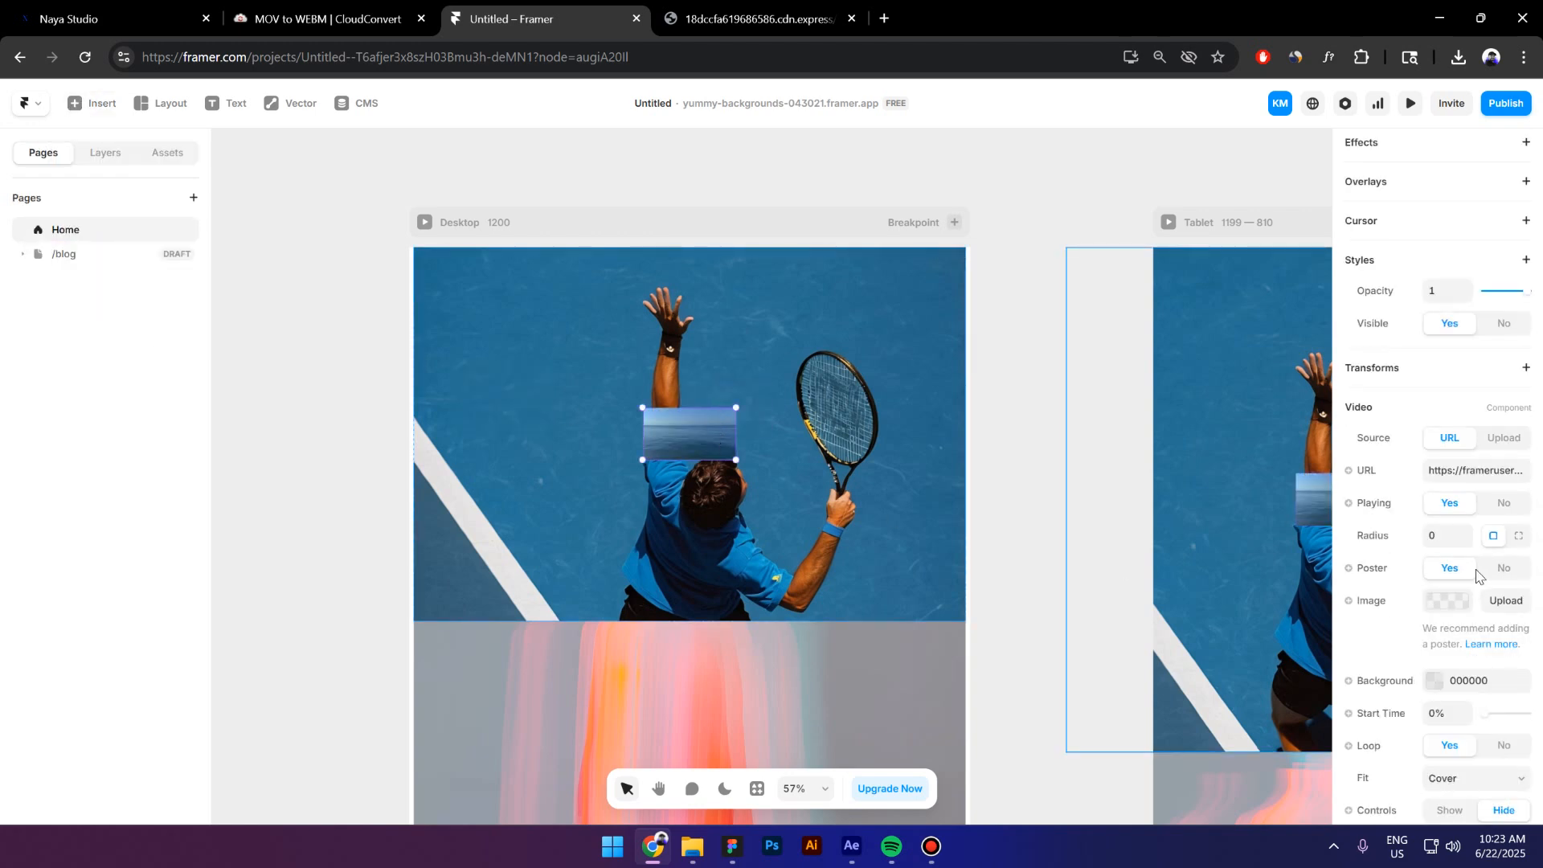
left_click(1504, 437)
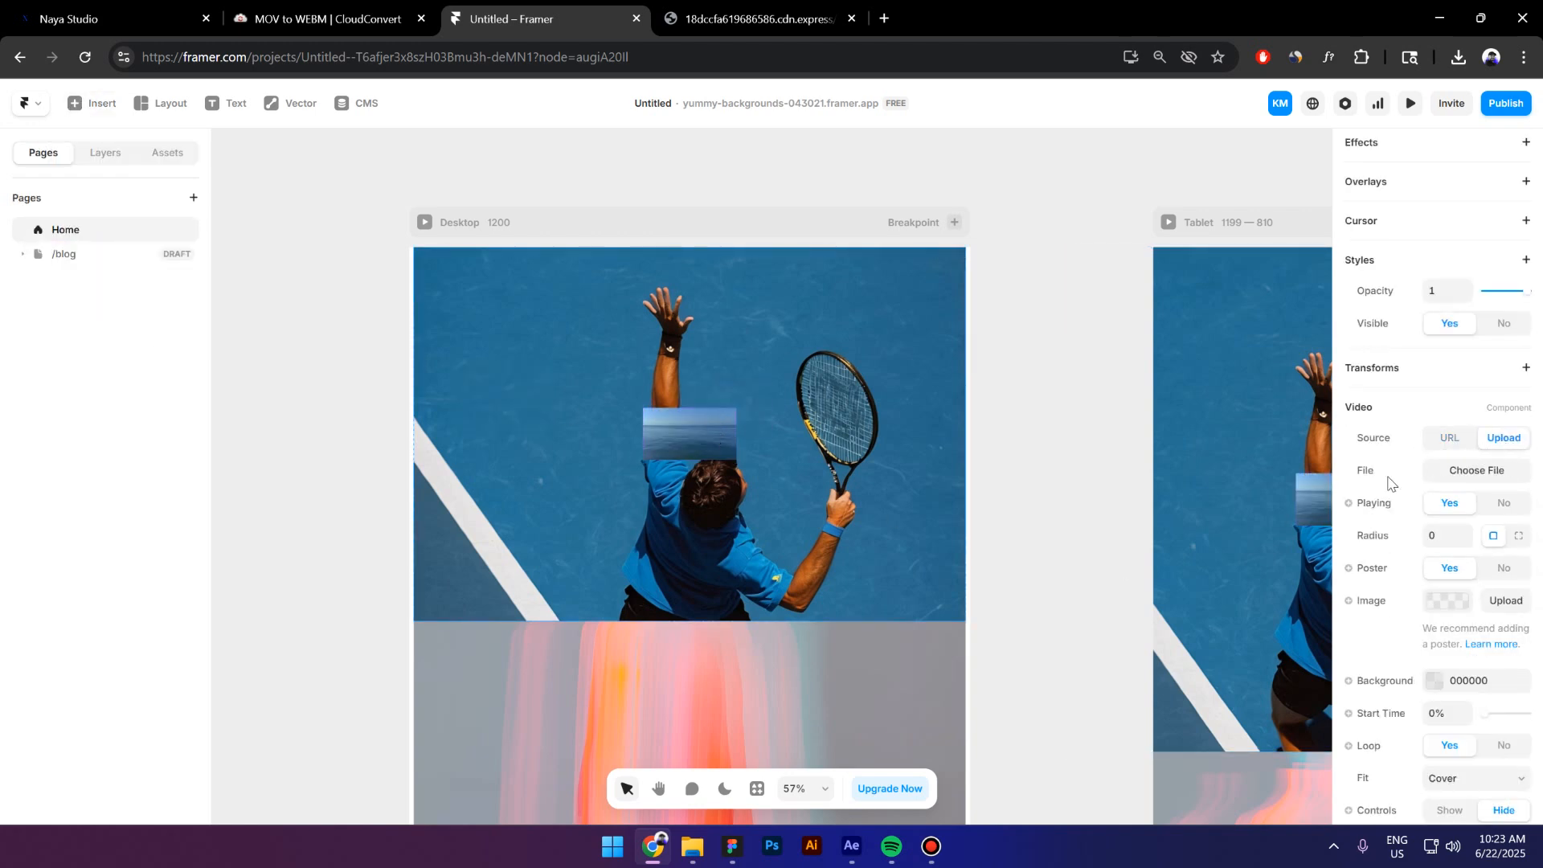
left_click(688, 434)
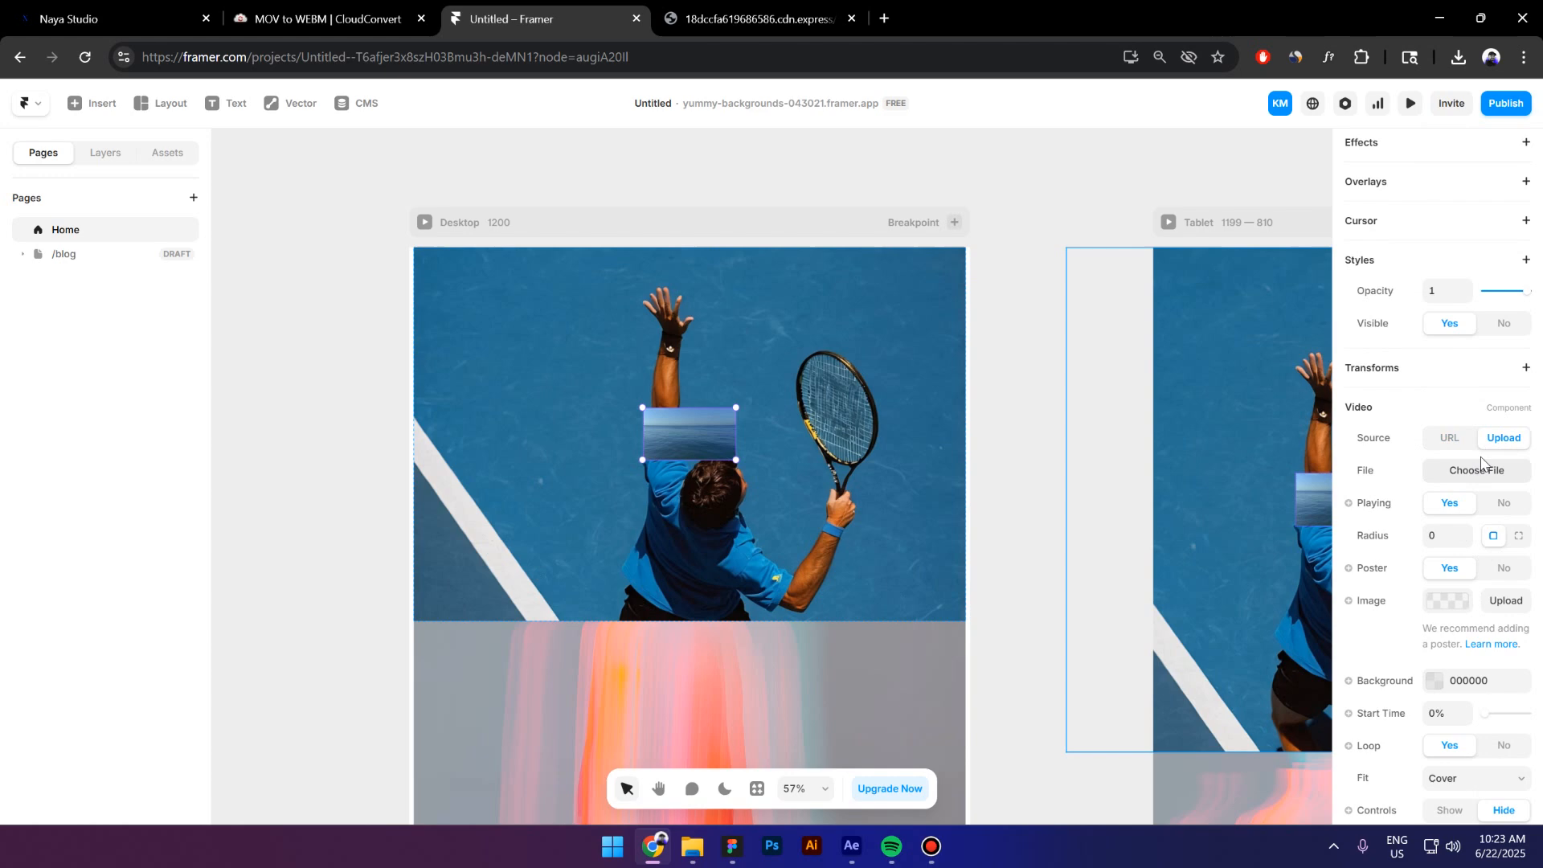
left_click(1488, 470)
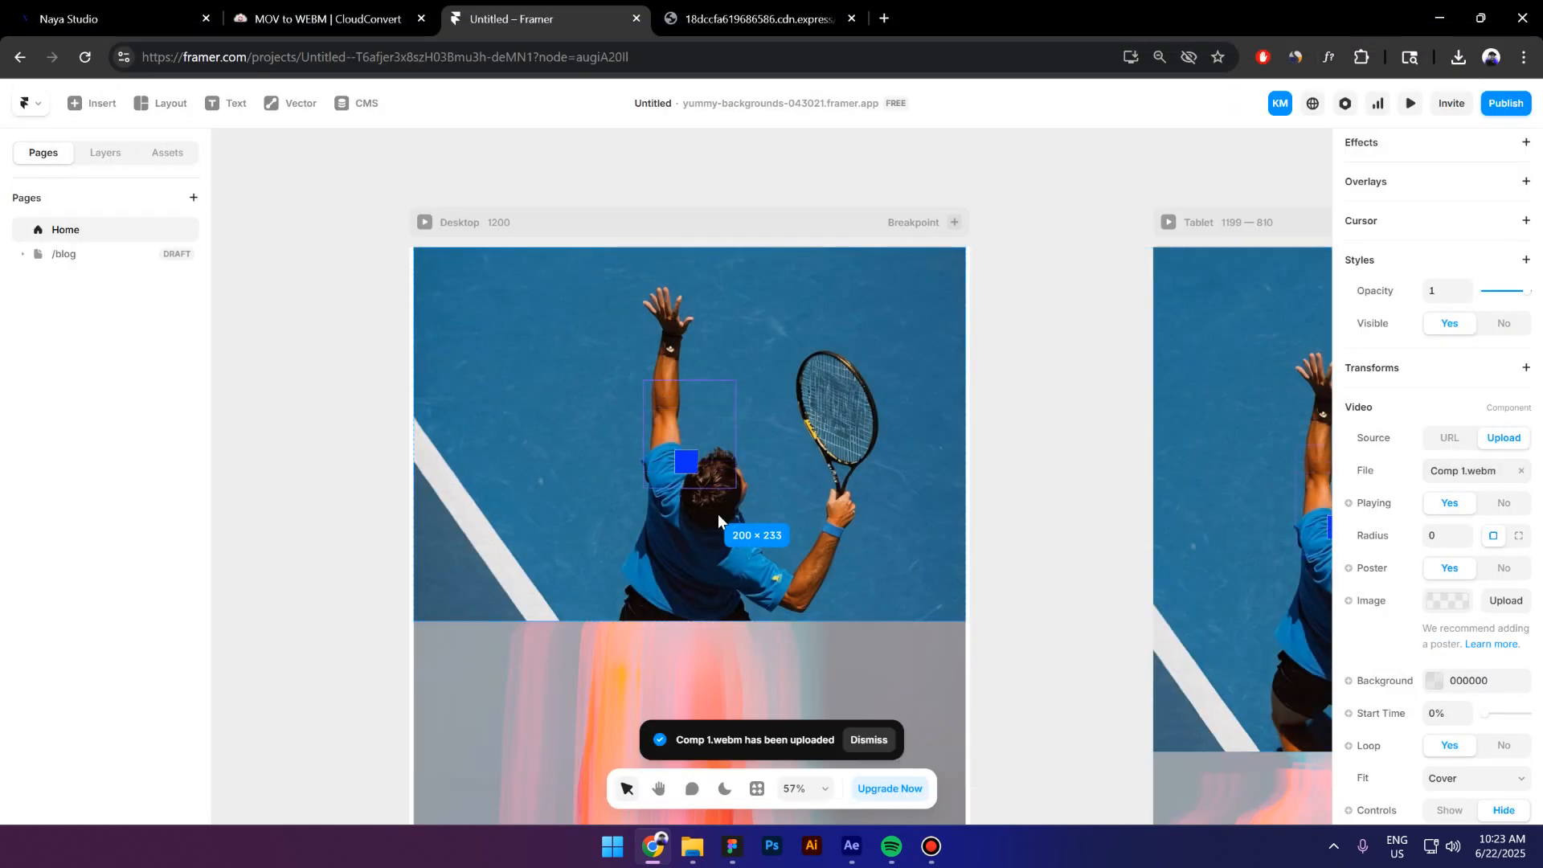
left_click(1410, 102)
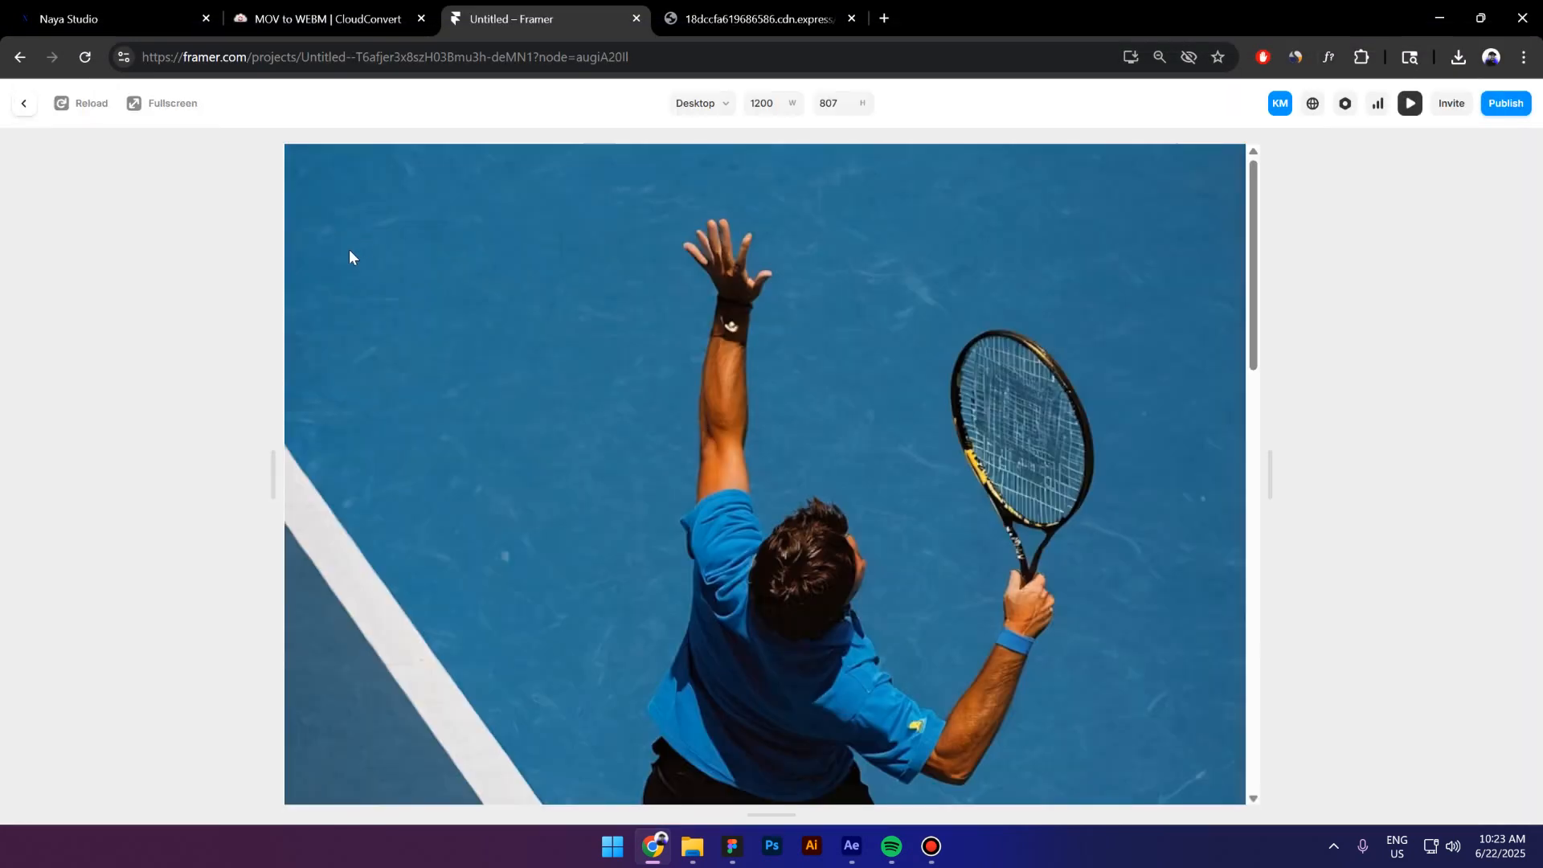